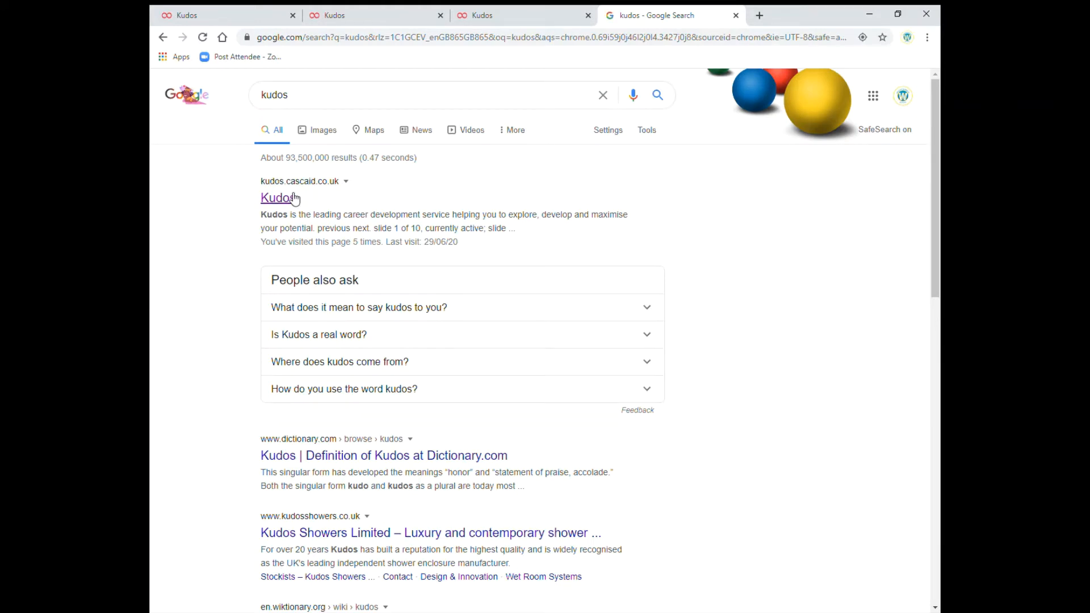
pyautogui.moveTo(291, 201)
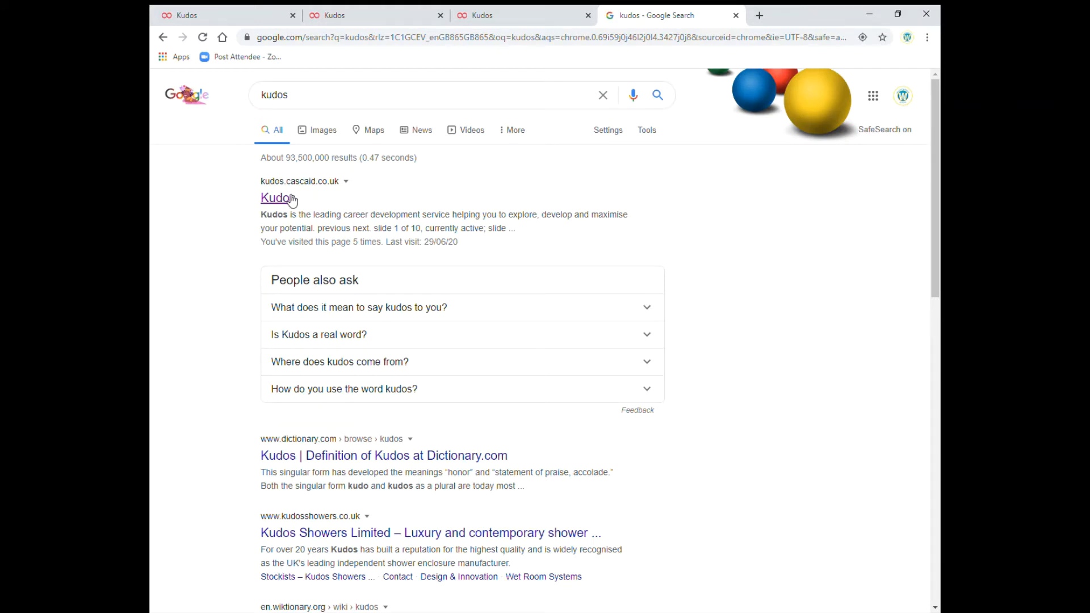
# Step: Open the Kudos result (kudos.cascaid.co.uk) from the Google results
pyautogui.click(277, 198)
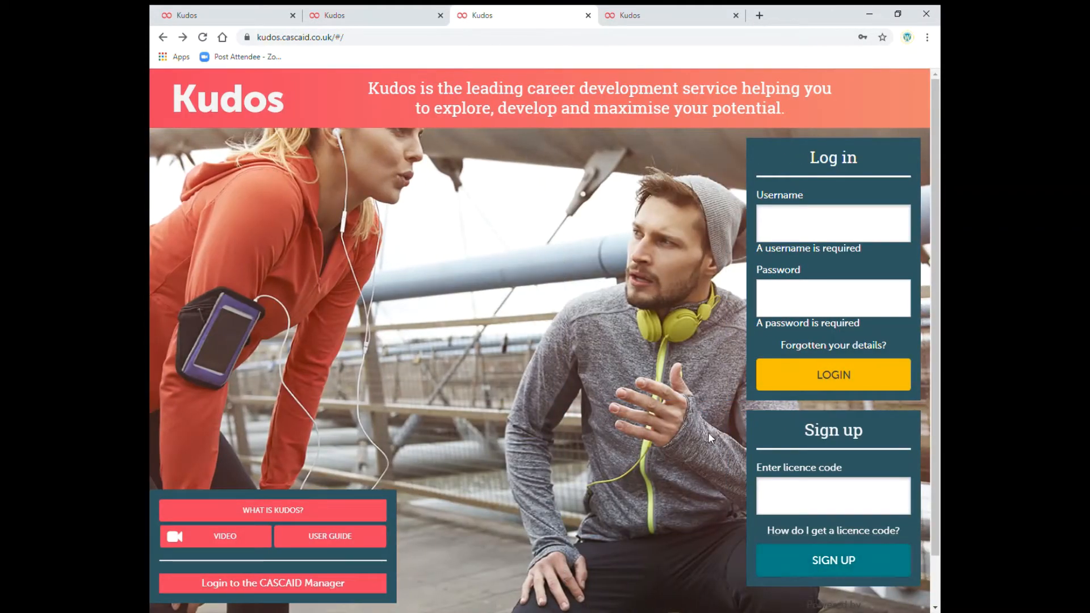
pyautogui.moveTo(584, 442)
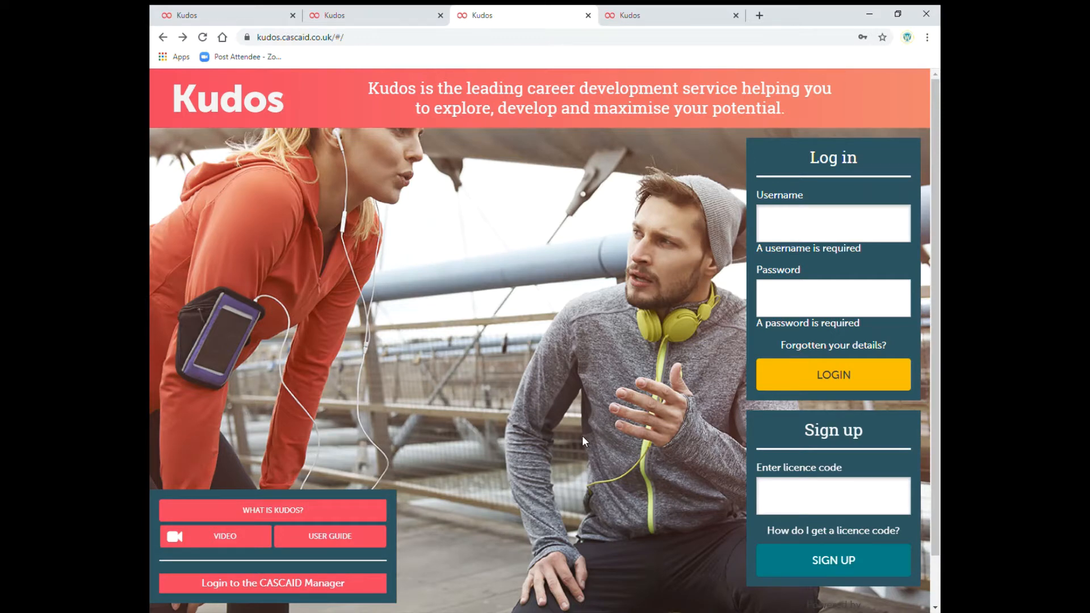
pyautogui.click(376, 14)
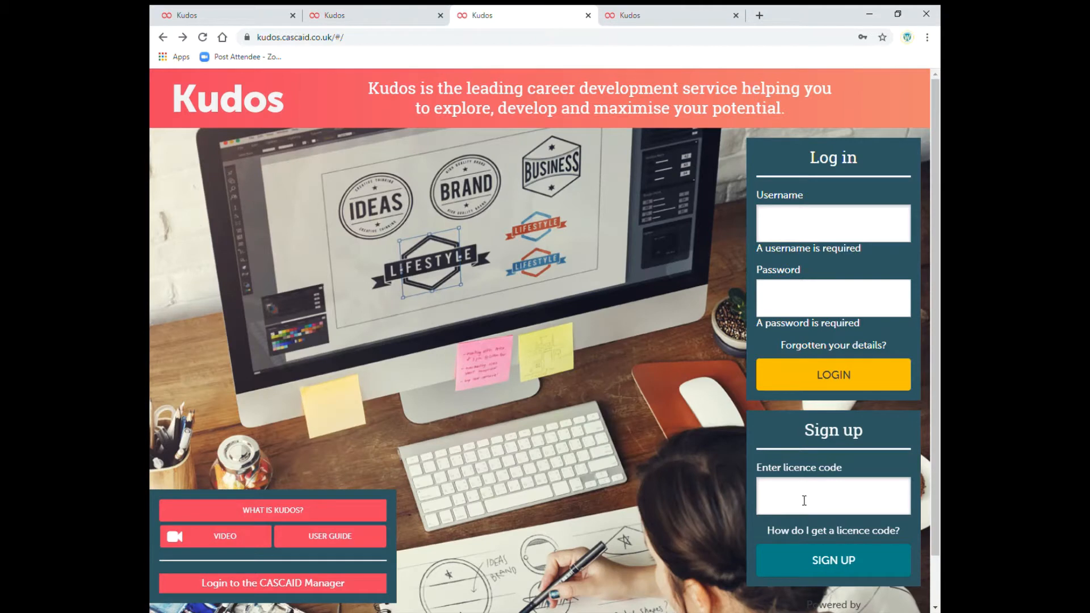
# Step: Start signing up to bring up the 'Create your account' form
pyautogui.click(833, 560)
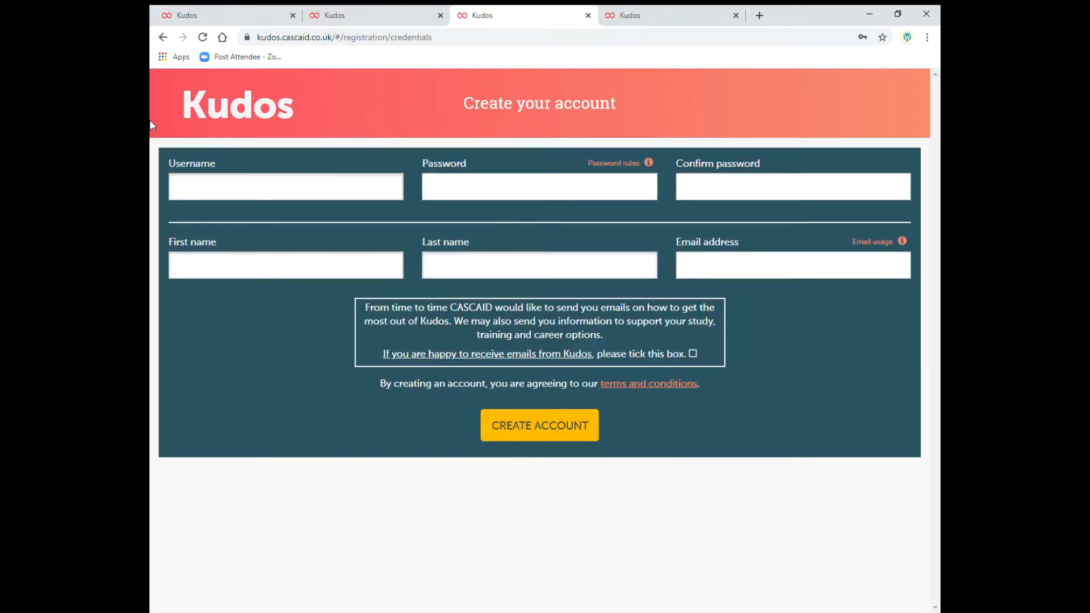
pyautogui.moveTo(435, 133)
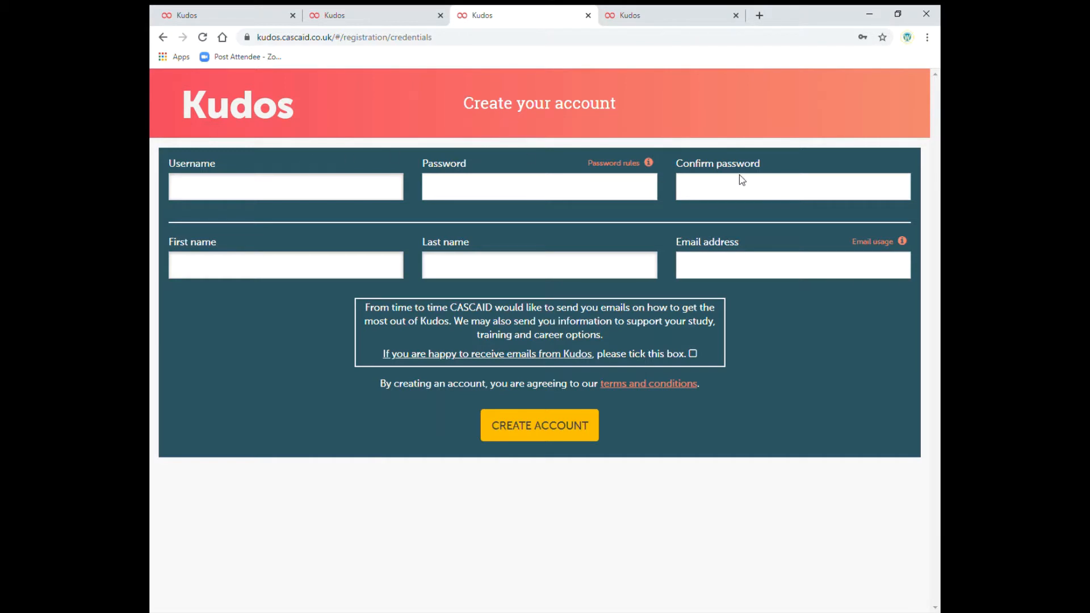
pyautogui.moveTo(446, 287)
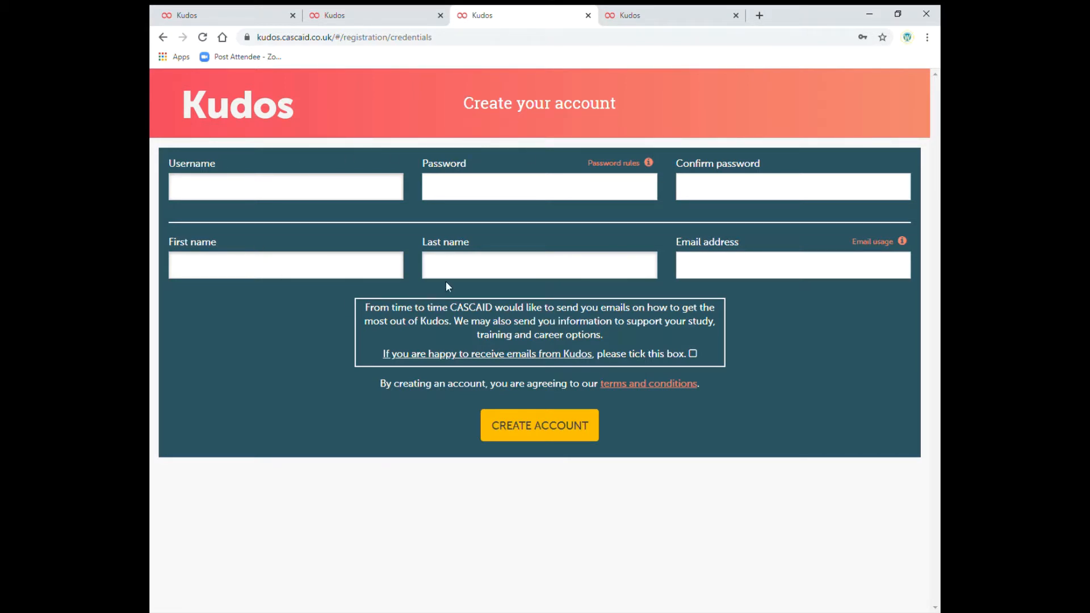
pyautogui.moveTo(693, 238)
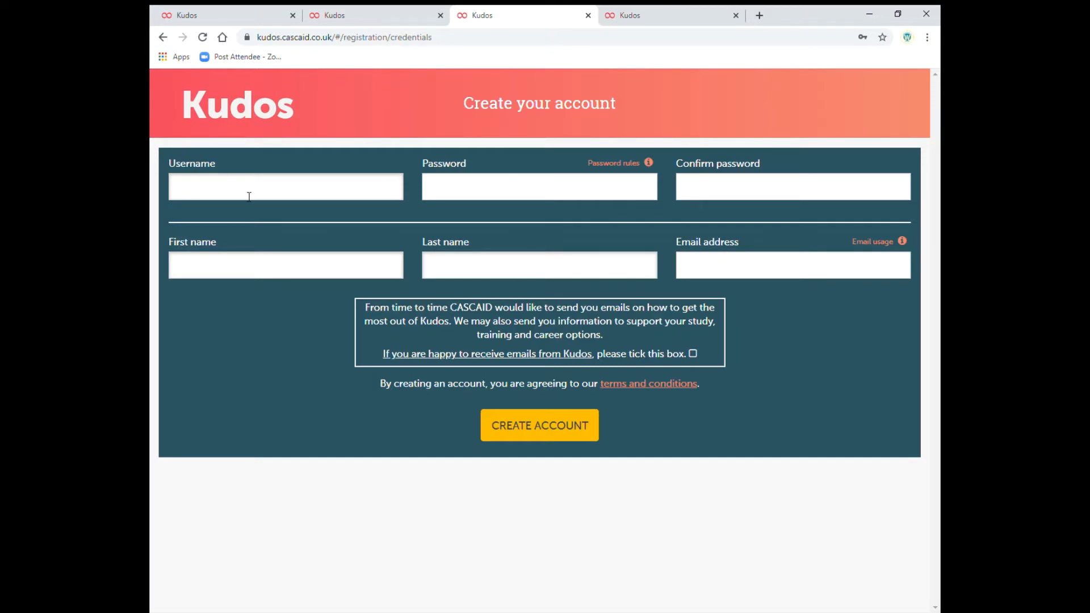
pyautogui.moveTo(629, 217)
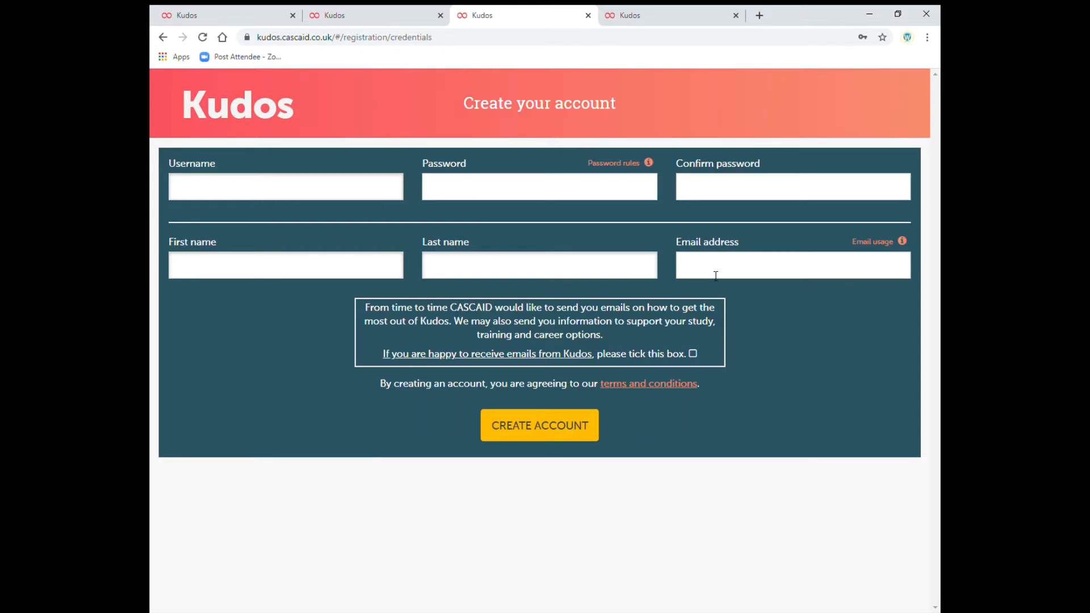
pyautogui.moveTo(591, 232)
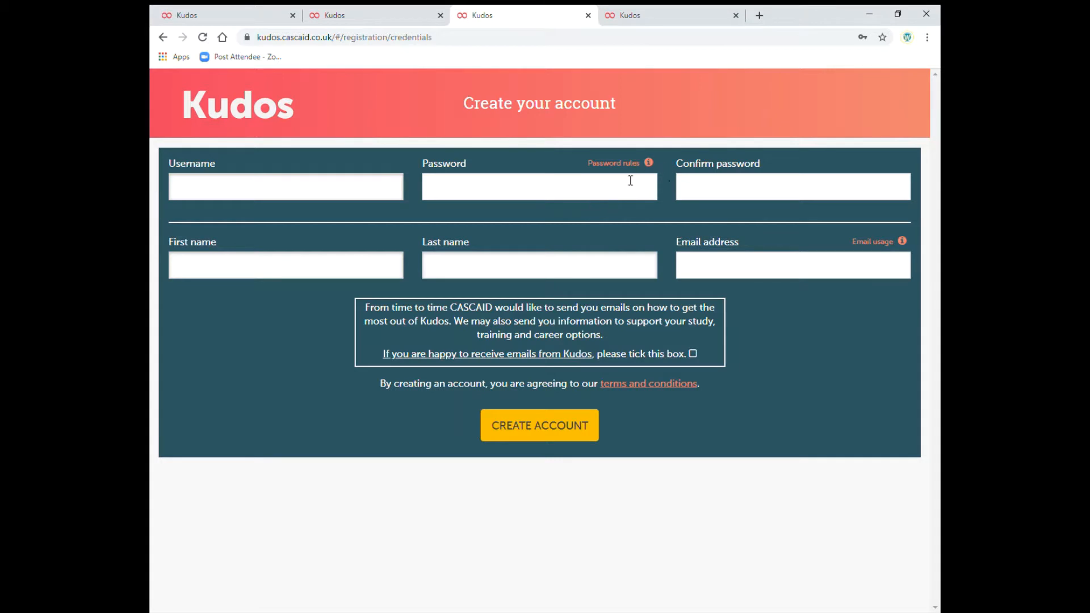
pyautogui.moveTo(630, 216)
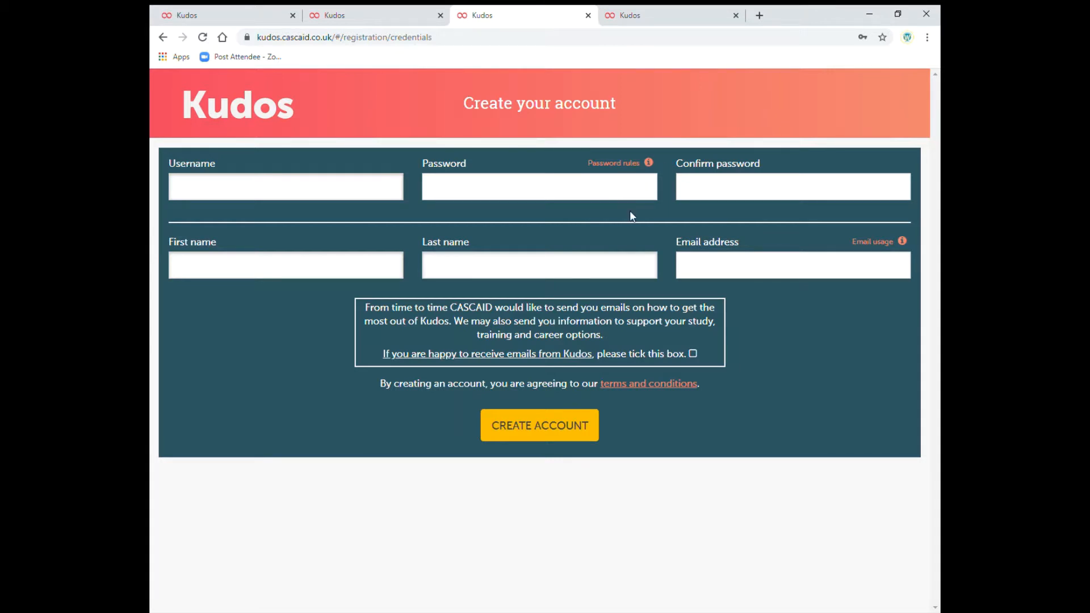
pyautogui.moveTo(607, 246)
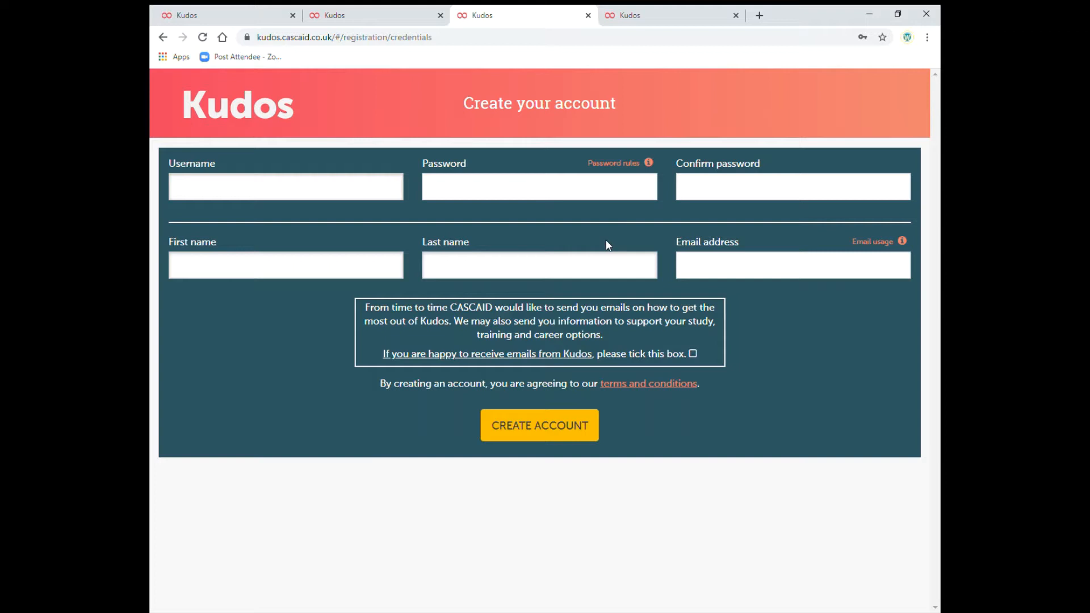
pyautogui.moveTo(634, 227)
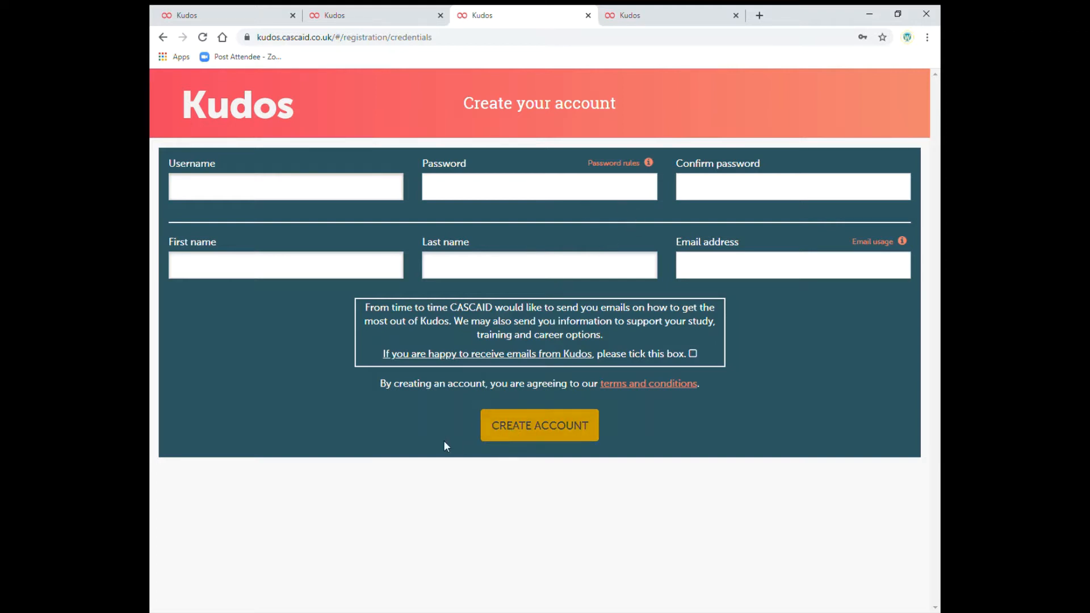
pyautogui.moveTo(402, 438)
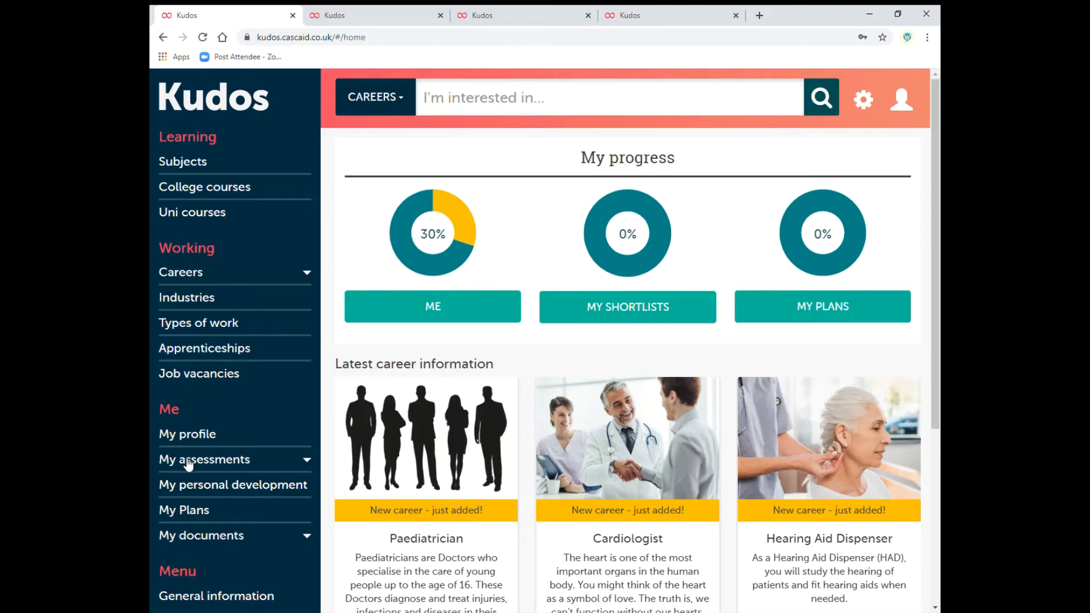
# Step: Expand My assessments, choose MyFuture and start the questionnaire
pyautogui.click(204, 459)
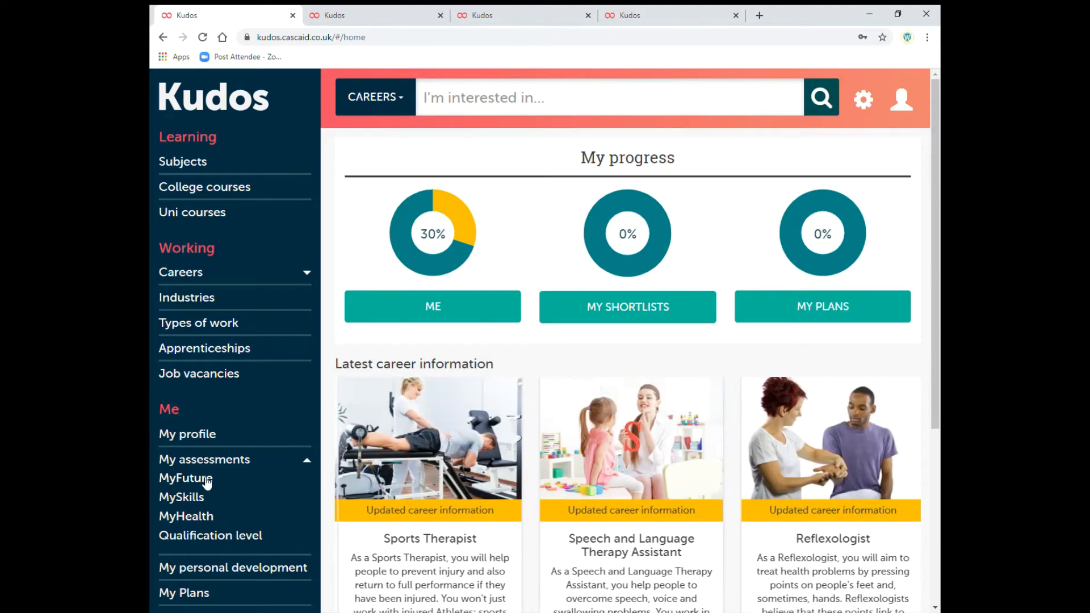
pyautogui.click(185, 477)
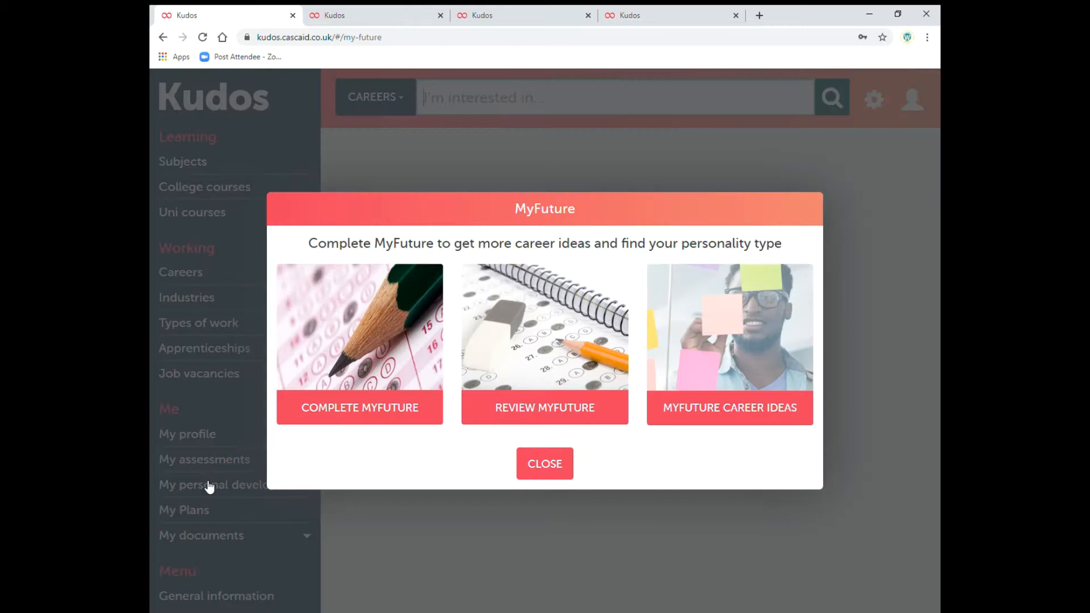
pyautogui.moveTo(375, 410)
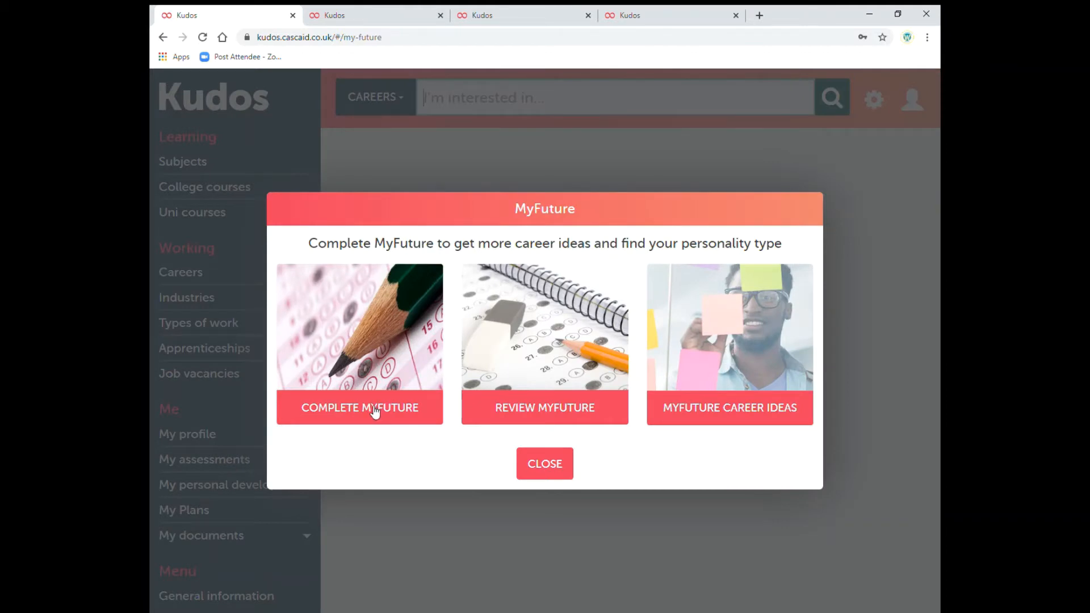
pyautogui.click(359, 407)
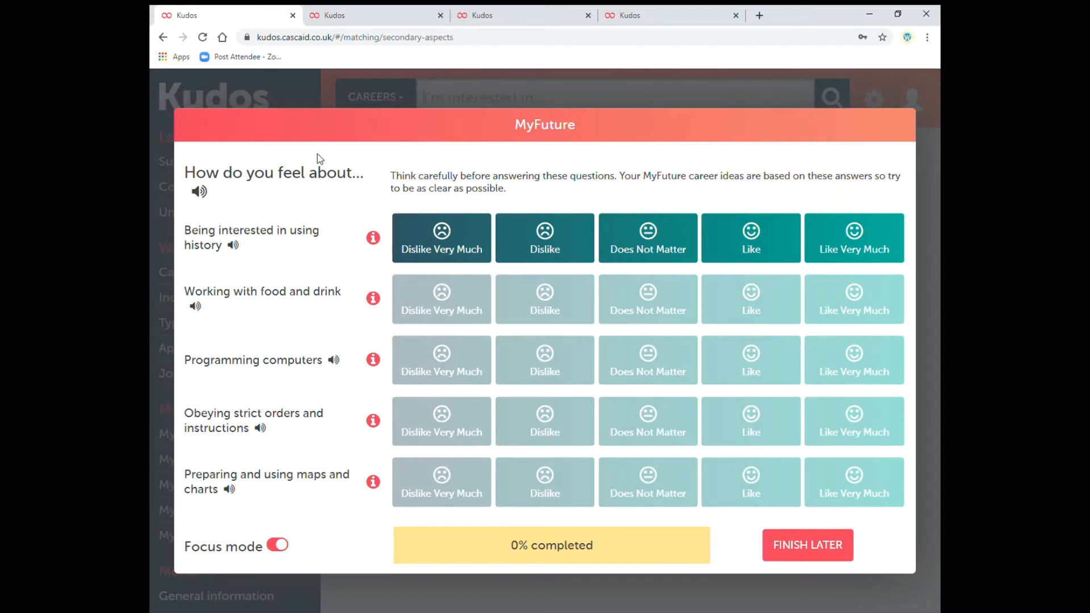
pyautogui.moveTo(276, 465)
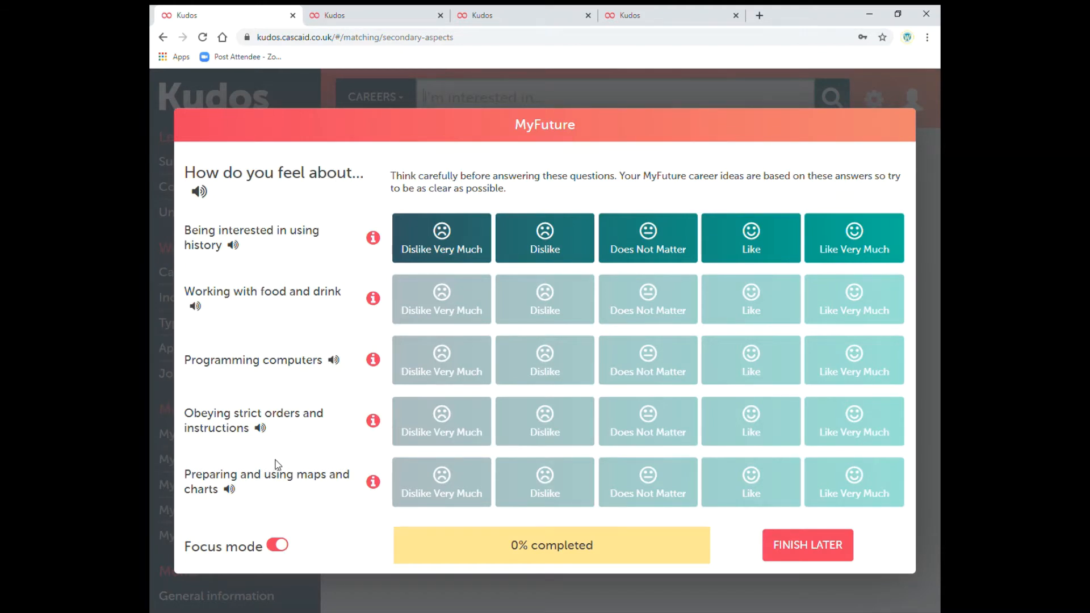
pyautogui.moveTo(378, 94)
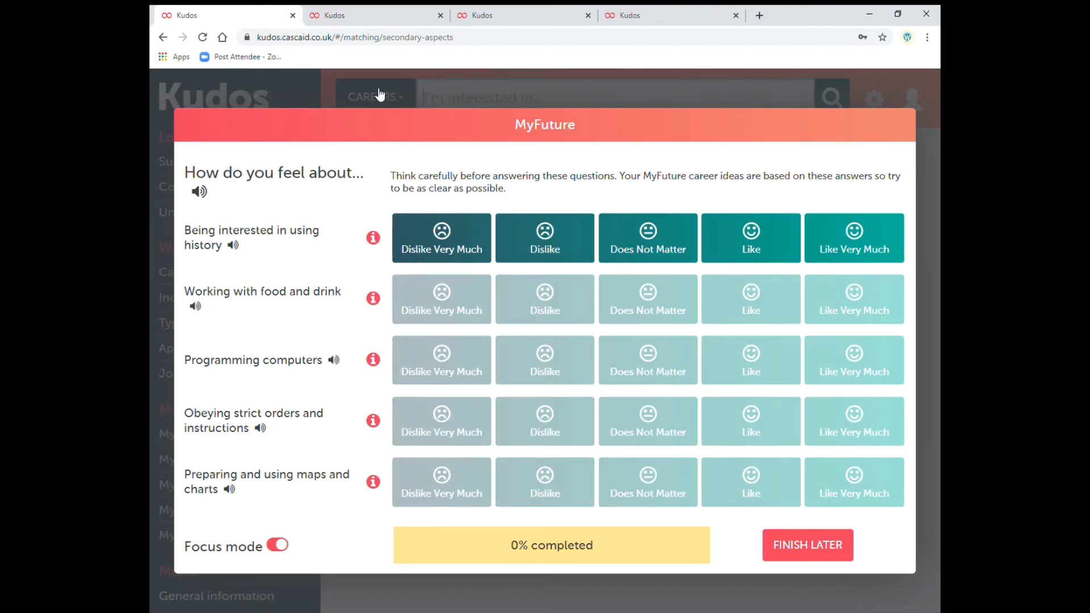
pyautogui.moveTo(272, 408)
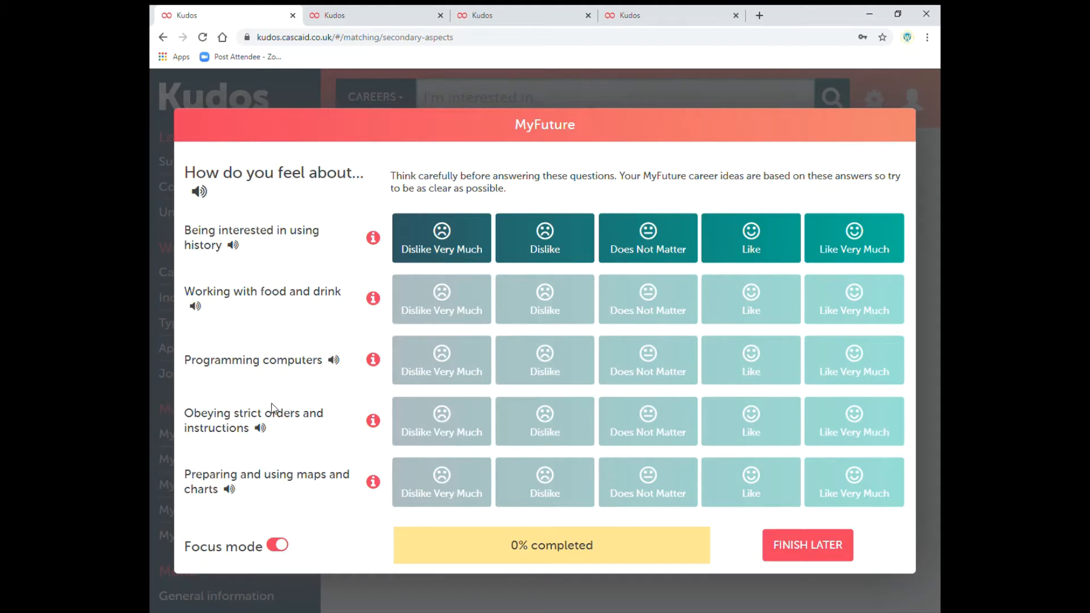
pyautogui.moveTo(267, 408)
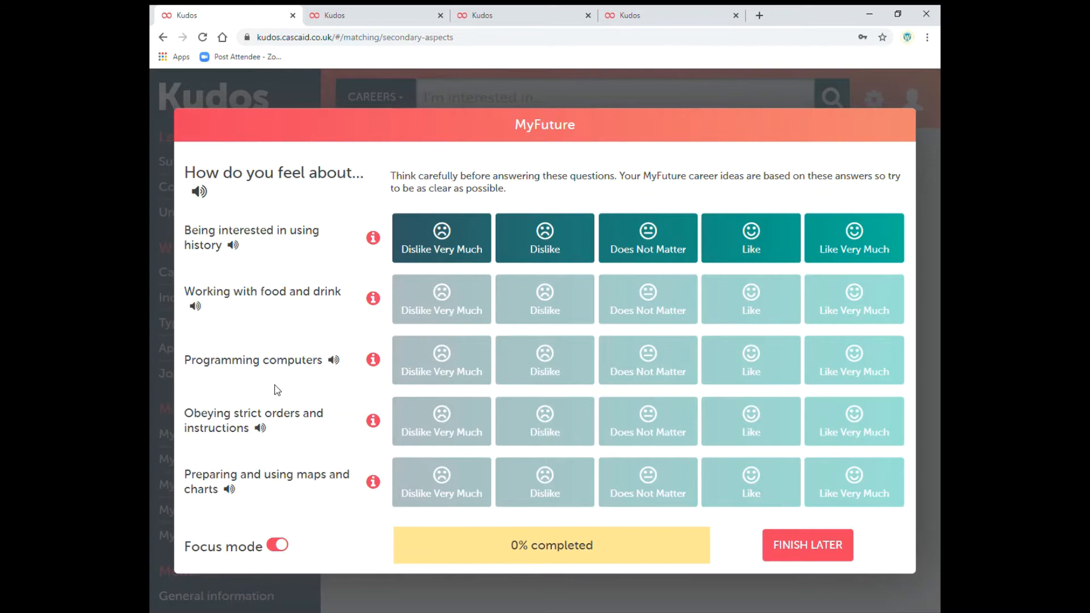
pyautogui.moveTo(330, 510)
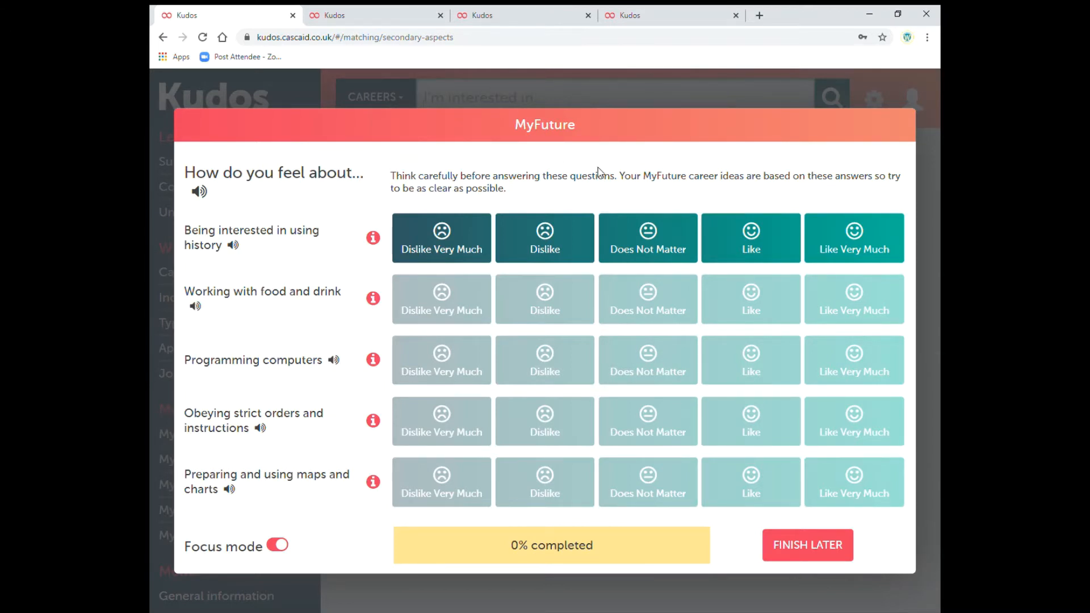
pyautogui.moveTo(625, 163)
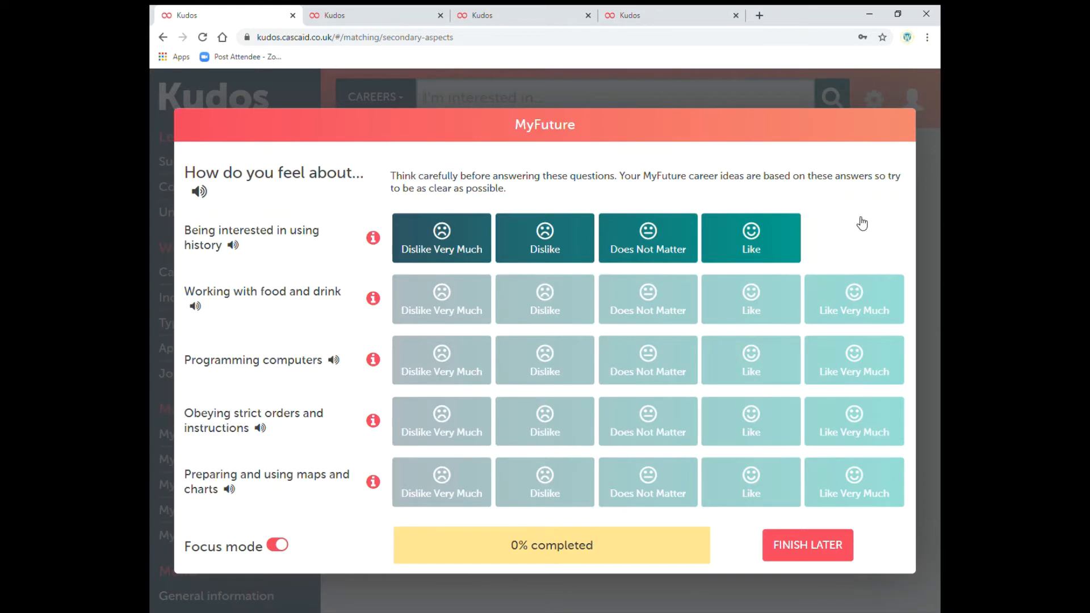
# Step: Look over the 'How do you feel about…' questions and choose Finish Later
pyautogui.click(854, 238)
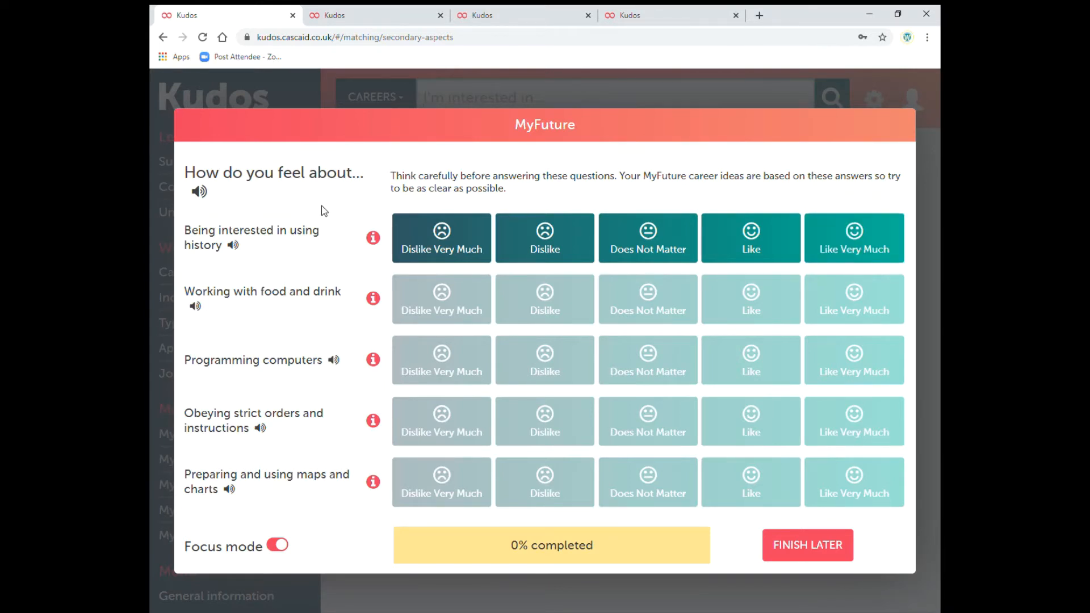
pyautogui.moveTo(808, 545)
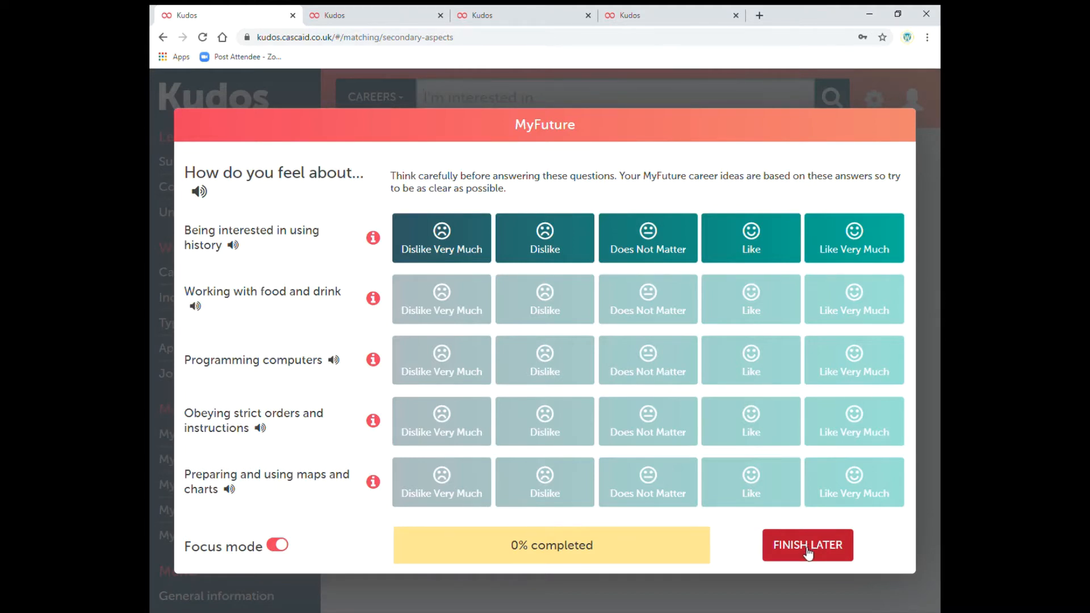
pyautogui.moveTo(577, 545)
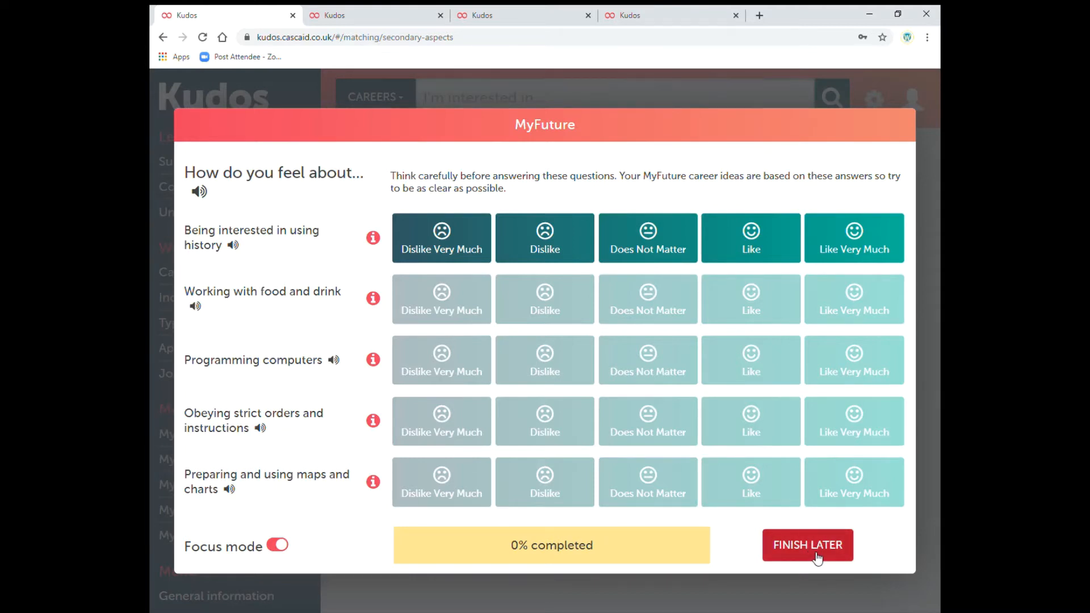
pyautogui.click(806, 545)
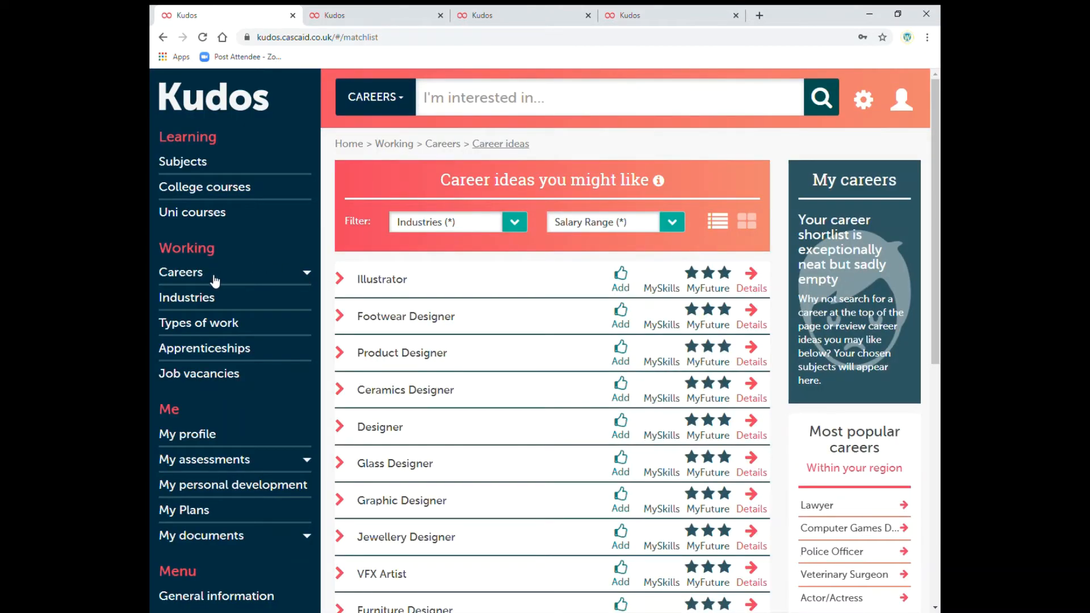
pyautogui.moveTo(242, 250)
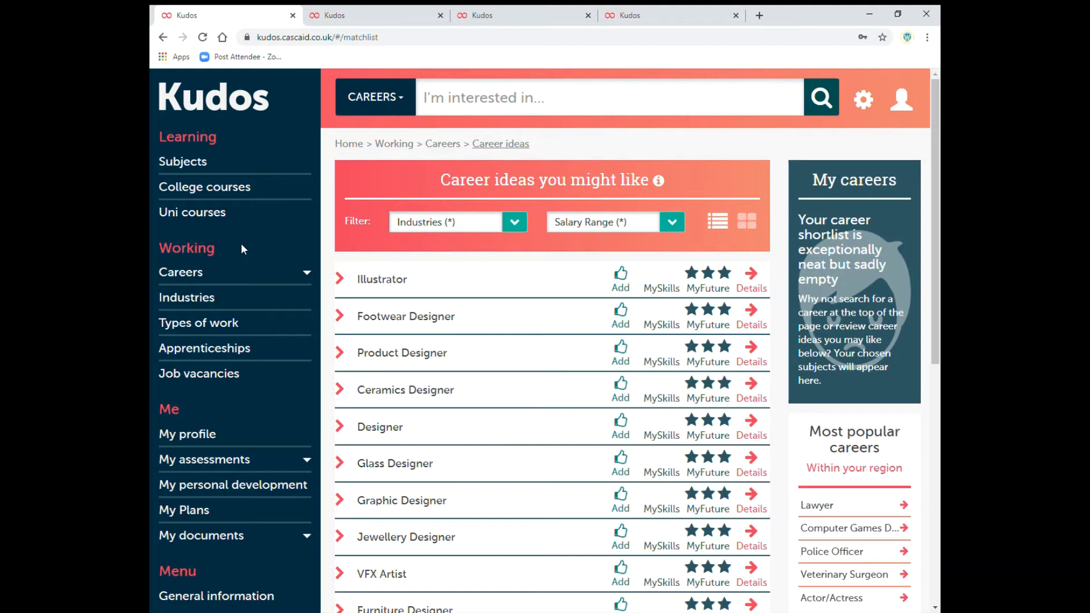
# Step: Reopen the Career ideas list under Working to find Glass Designer
pyautogui.click(180, 272)
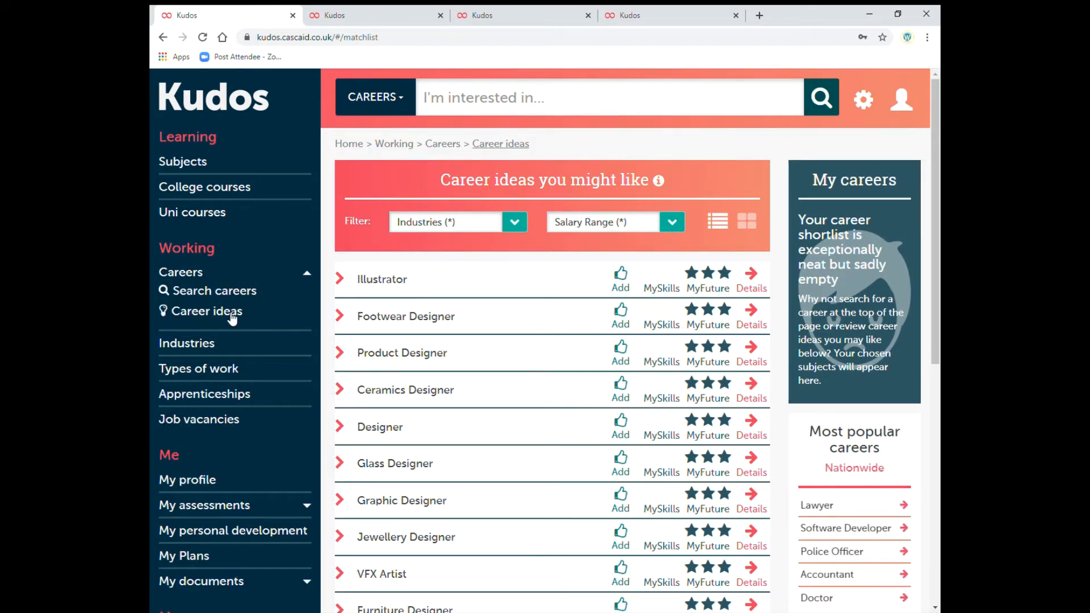
pyautogui.click(181, 272)
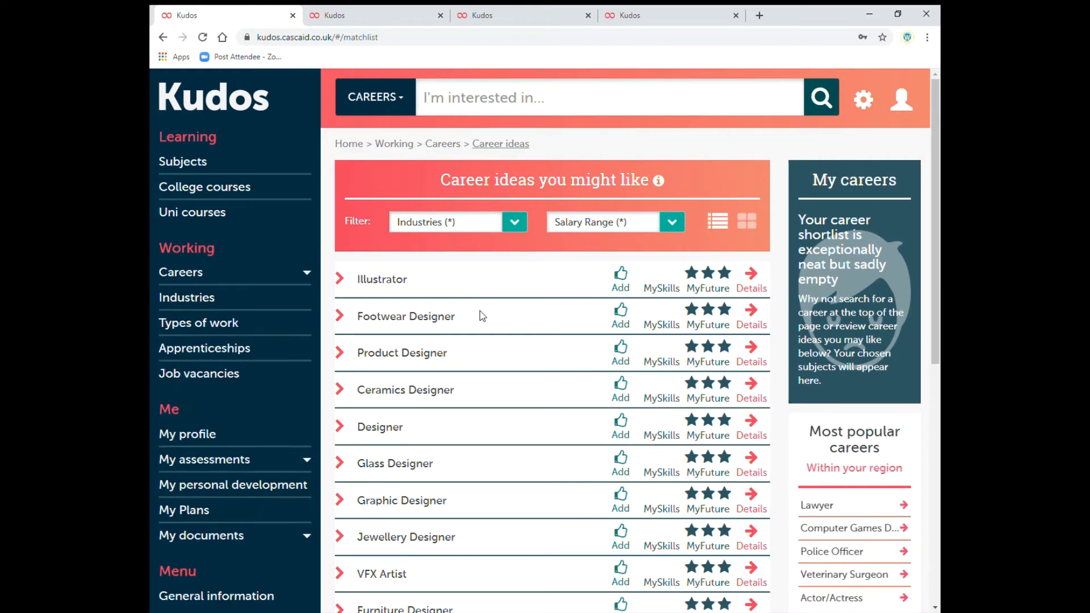
pyautogui.moveTo(361, 409)
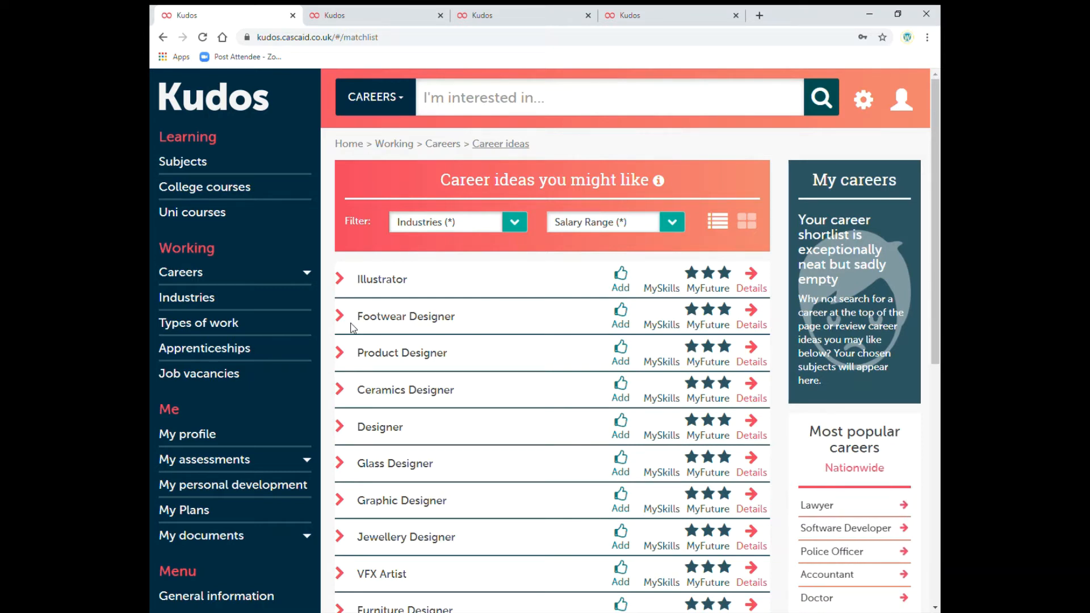
pyautogui.moveTo(403, 539)
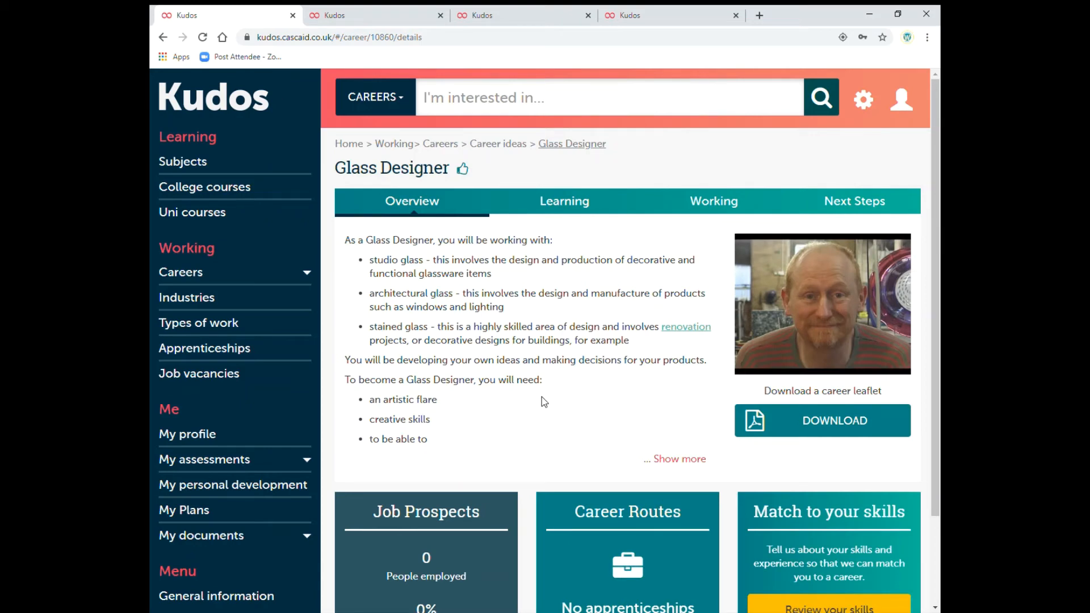
# Step: Expand the Glass Designer overview with 'Show more' and read it
pyautogui.scroll(-3)
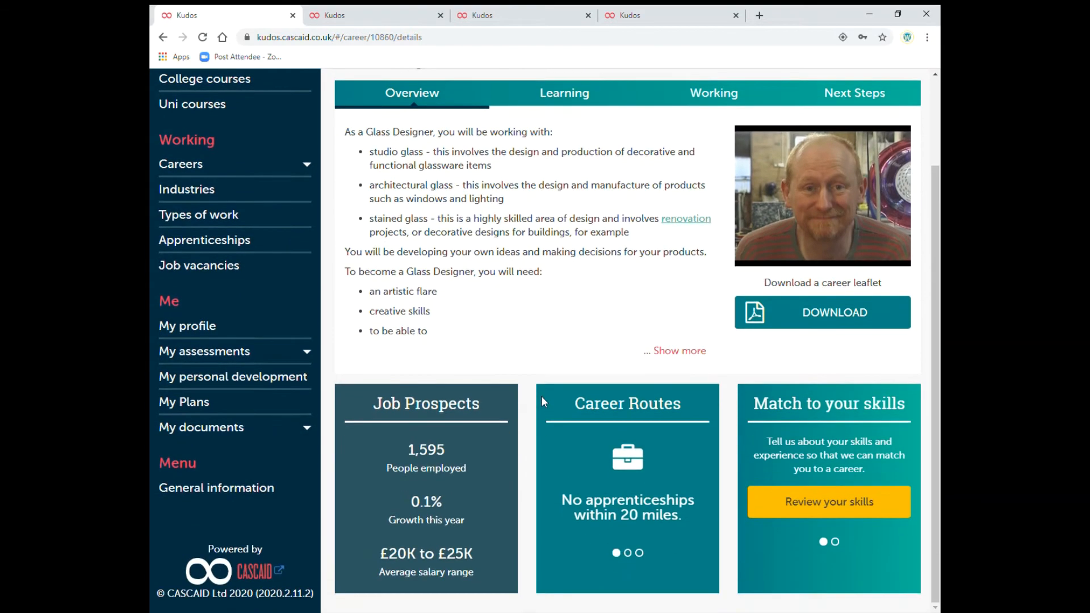
pyautogui.scroll(3)
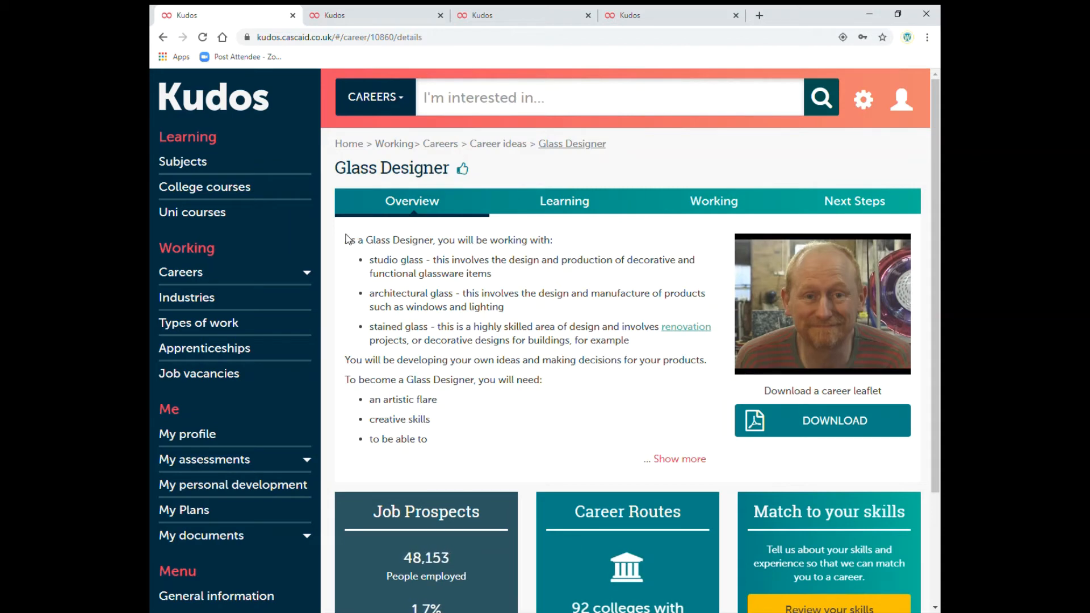
pyautogui.scroll(-3)
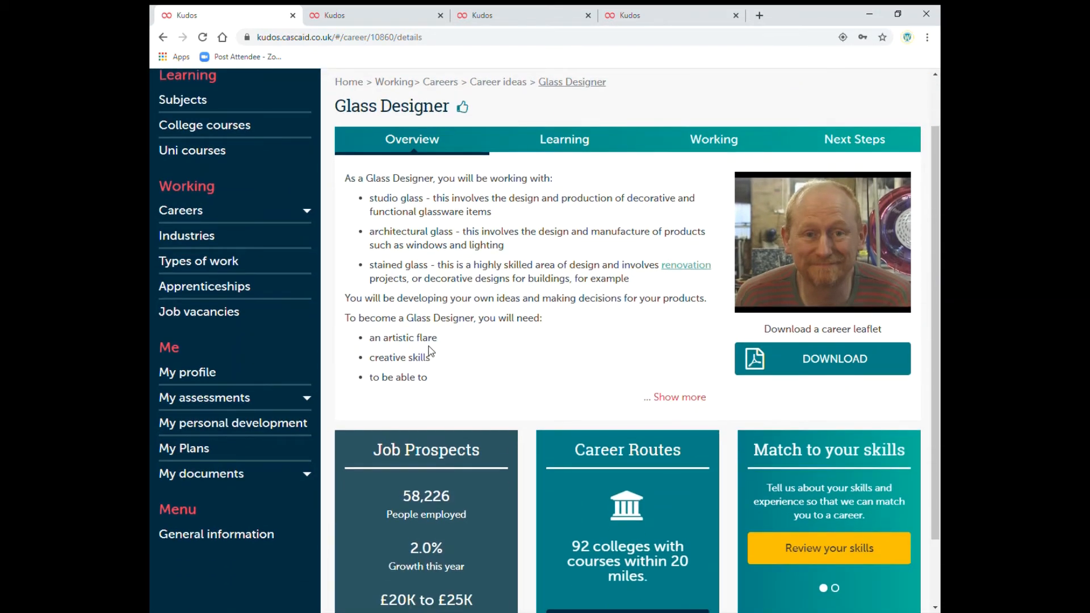
pyautogui.click(674, 397)
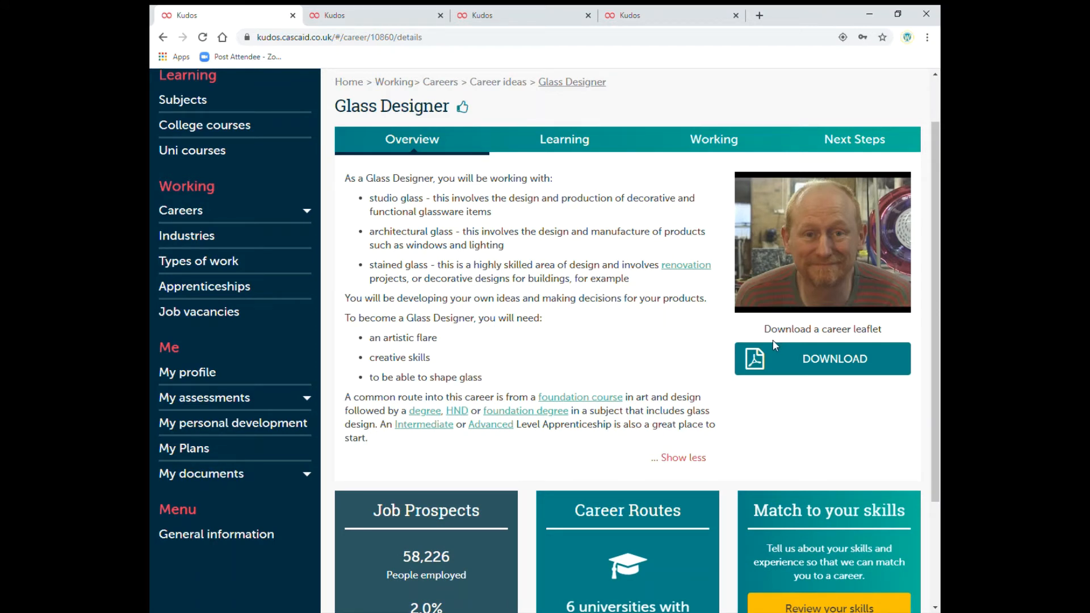
pyautogui.scroll(-3)
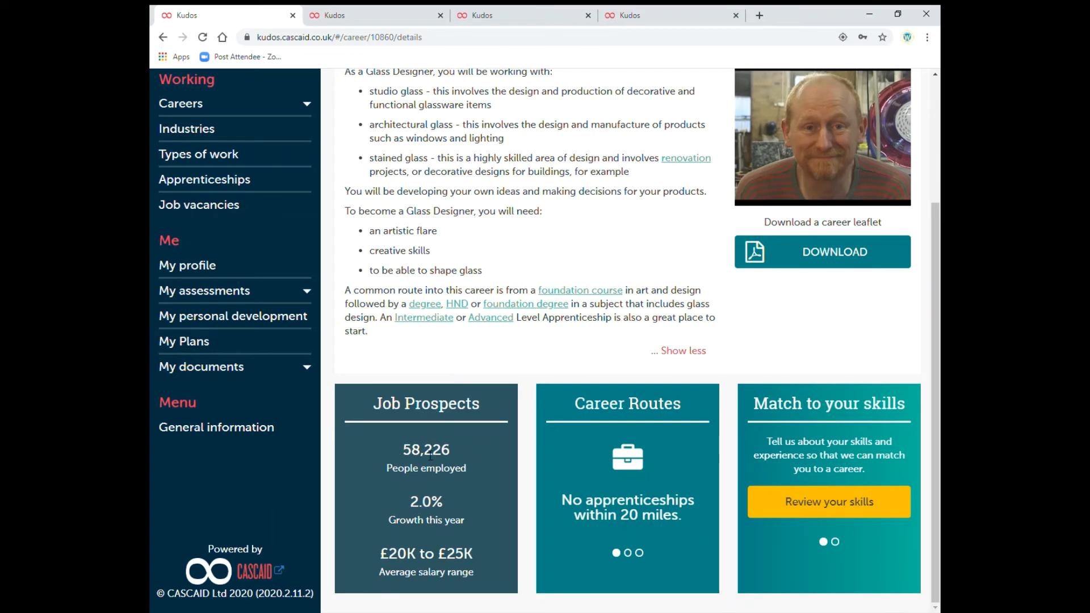
# Step: Browse the Job Prospects and Career Routes panels for Glass Designer
pyautogui.click(626, 552)
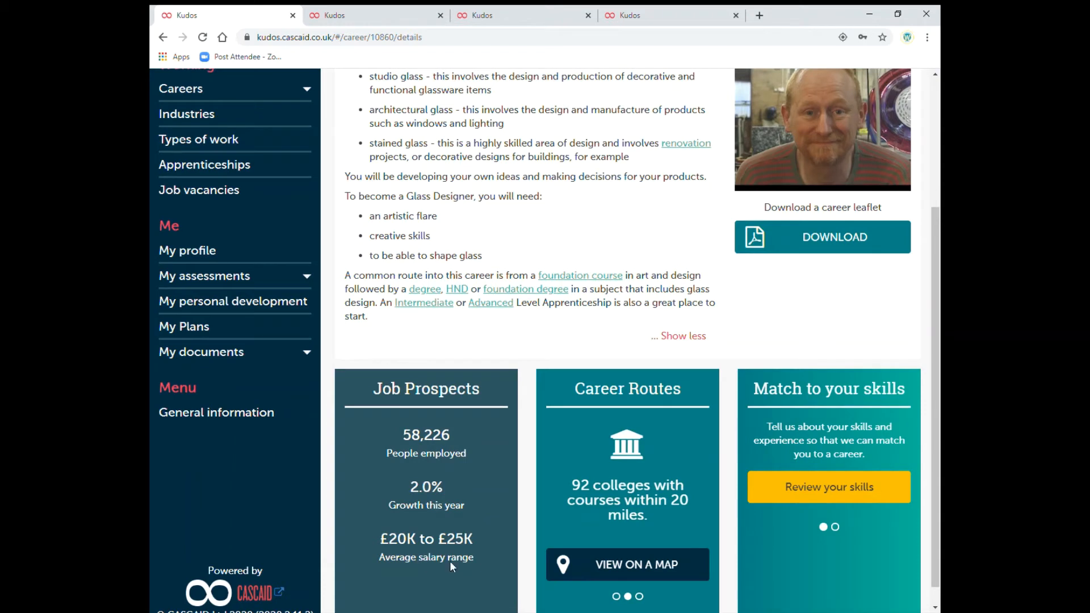
pyautogui.scroll(-3)
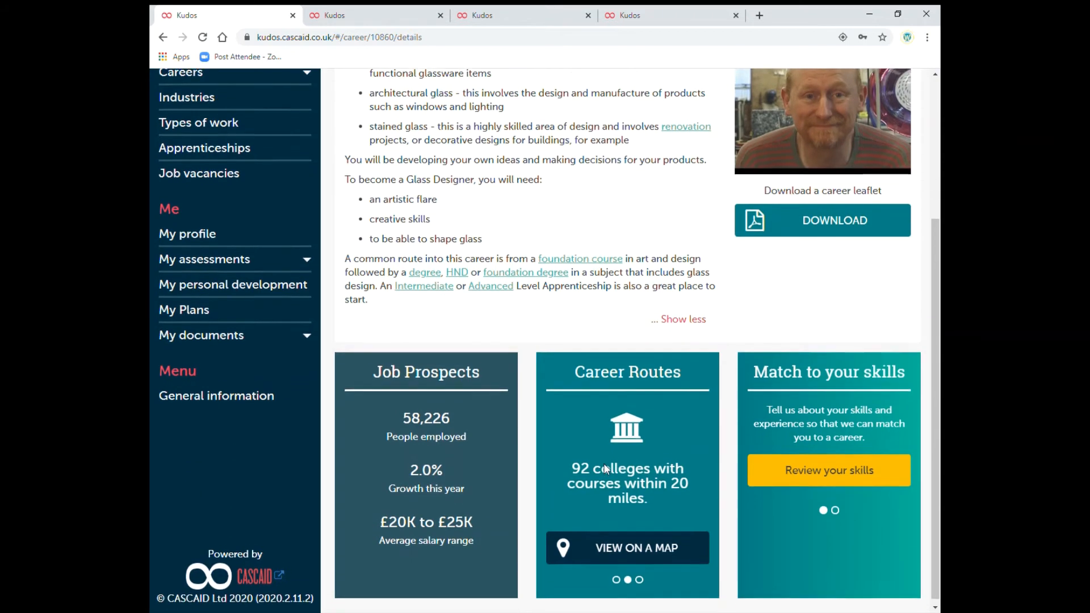
pyautogui.scroll(-3)
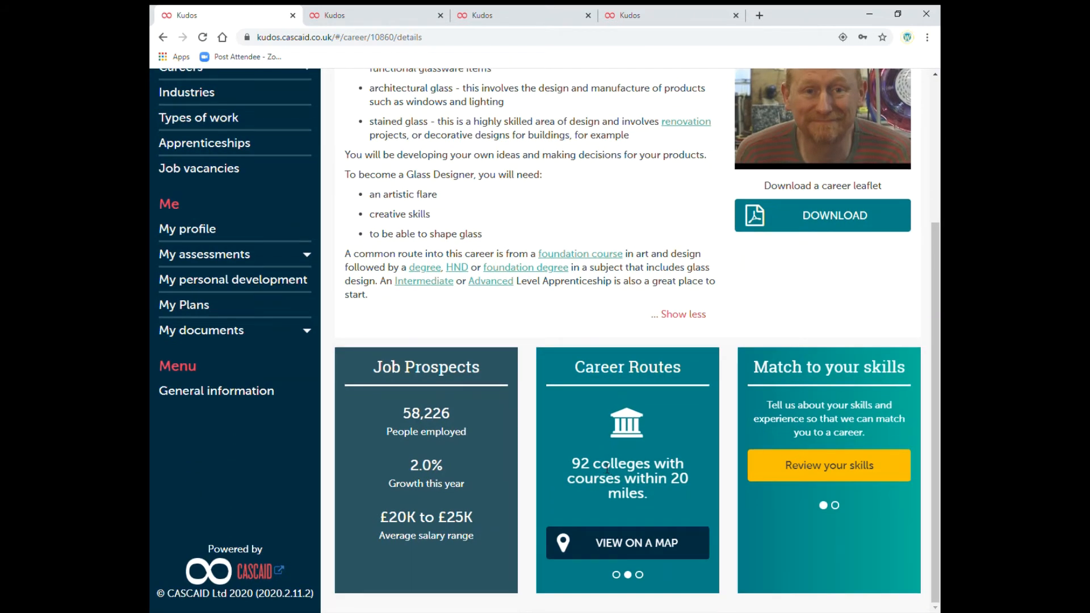
pyautogui.moveTo(616, 514)
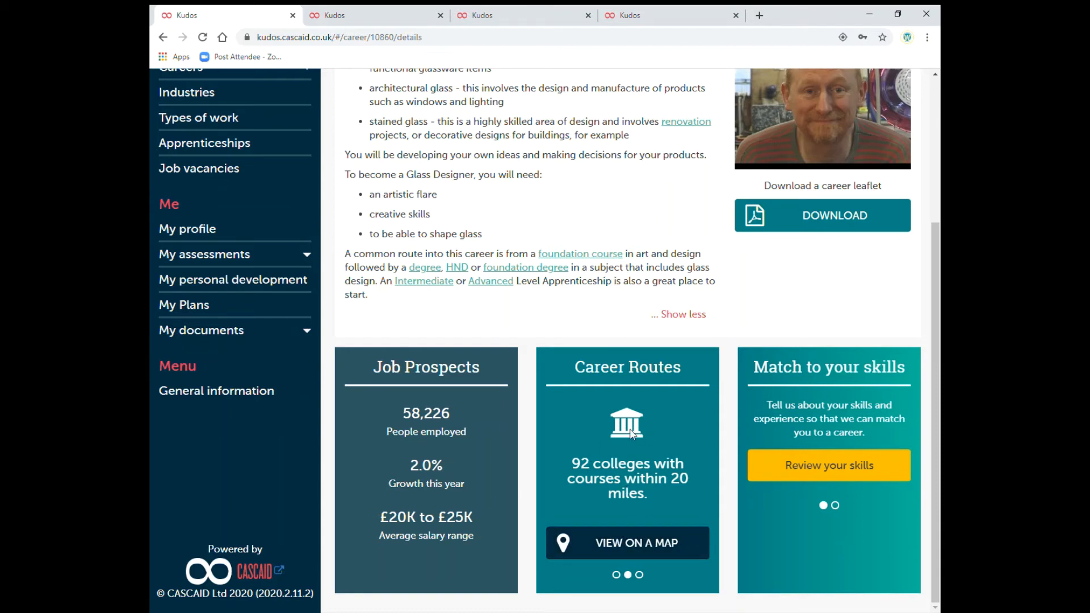
pyautogui.moveTo(857, 353)
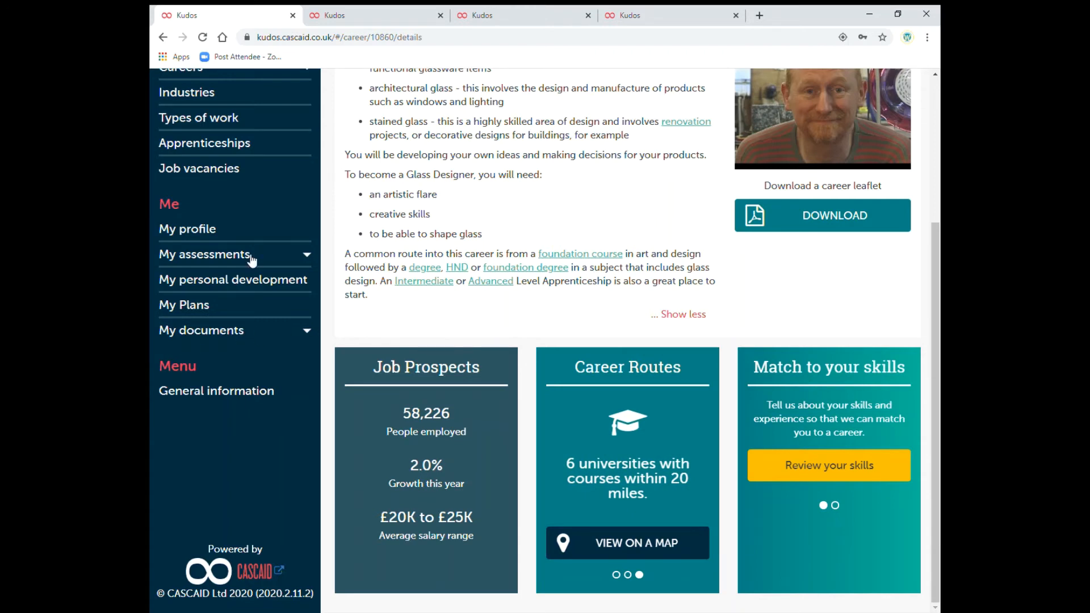
pyautogui.click(205, 254)
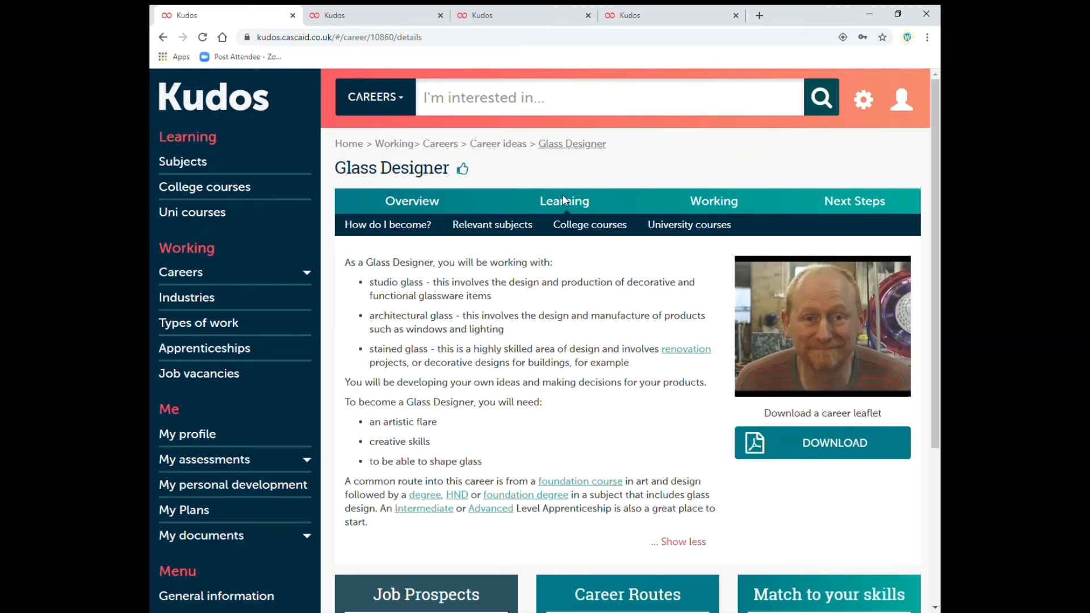
# Step: View Glass Designer's Learning and Working pages, then return to Career ideas
pyautogui.click(387, 225)
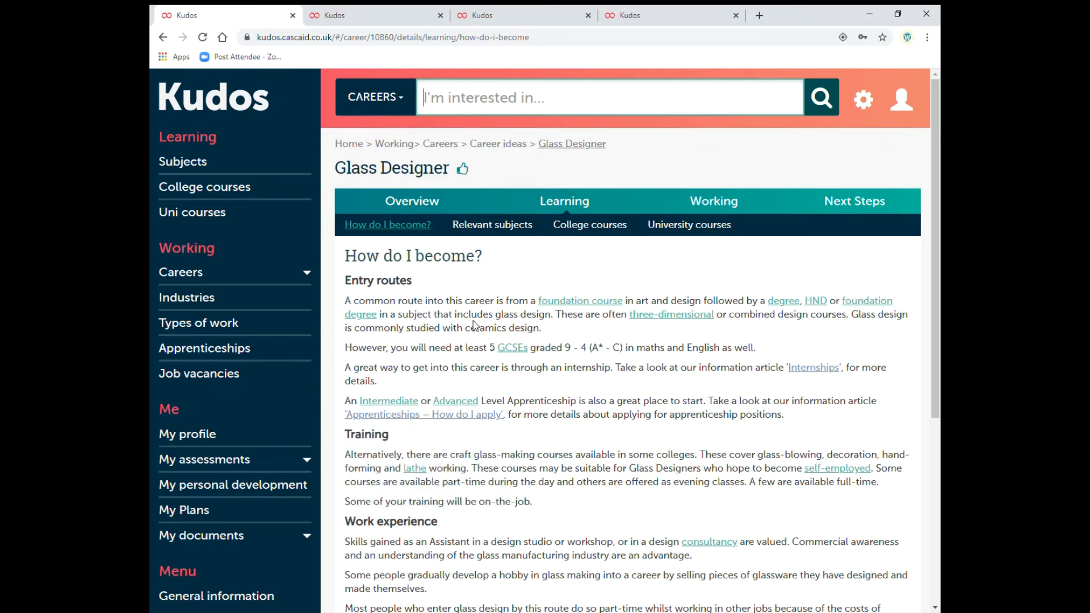
pyautogui.moveTo(704, 207)
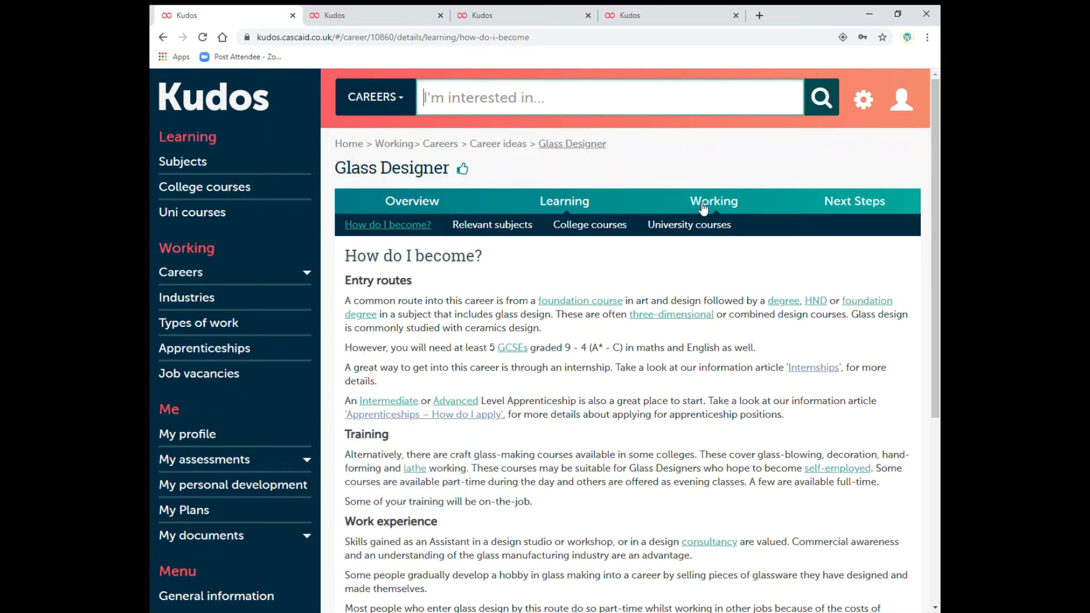
pyautogui.click(713, 201)
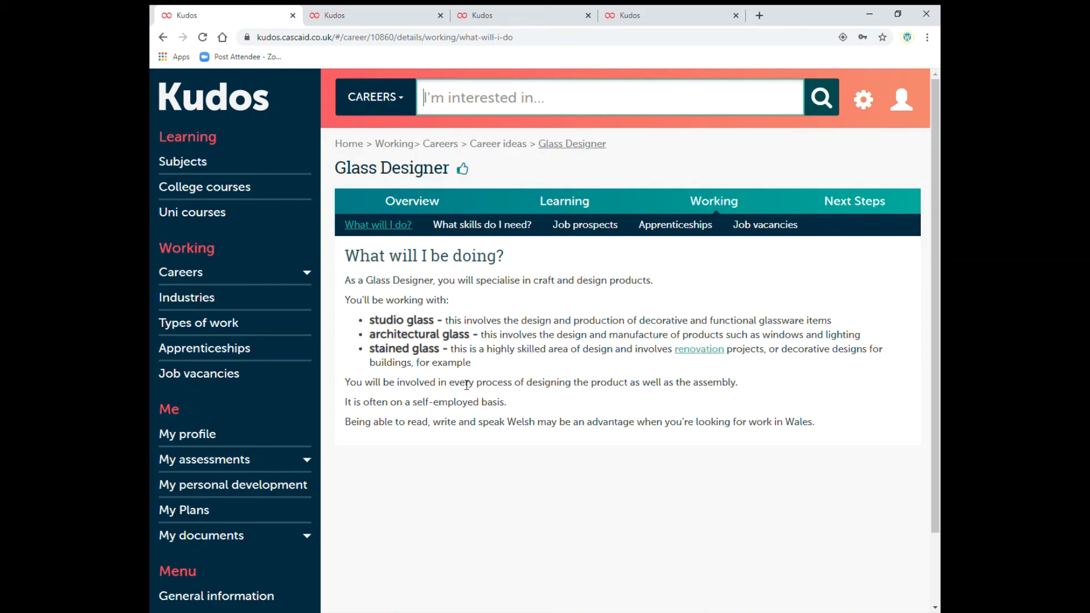
pyautogui.moveTo(902, 325)
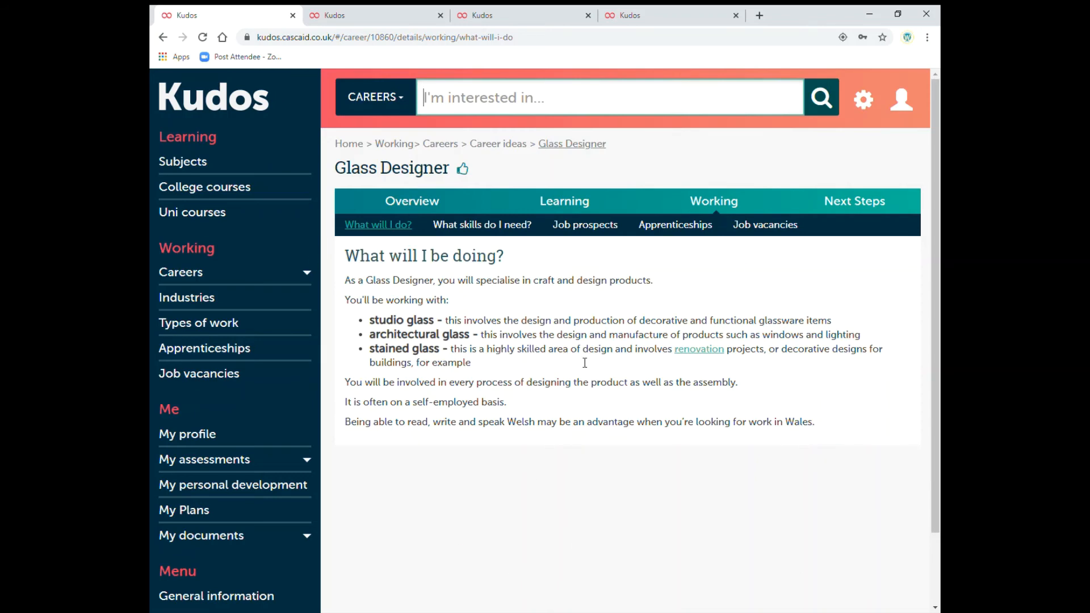
pyautogui.click(180, 271)
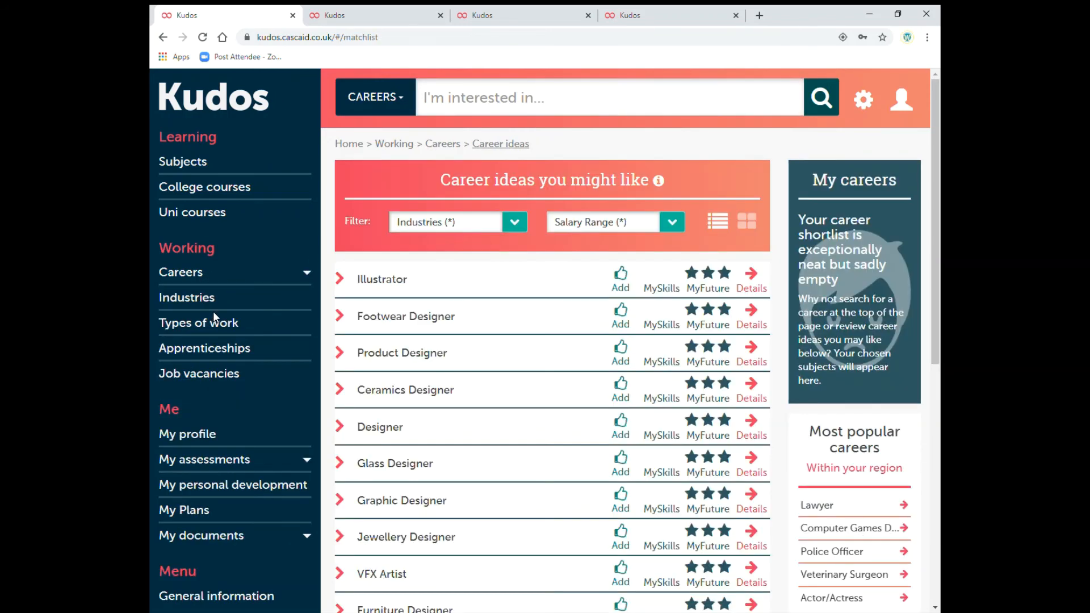
pyautogui.moveTo(506, 517)
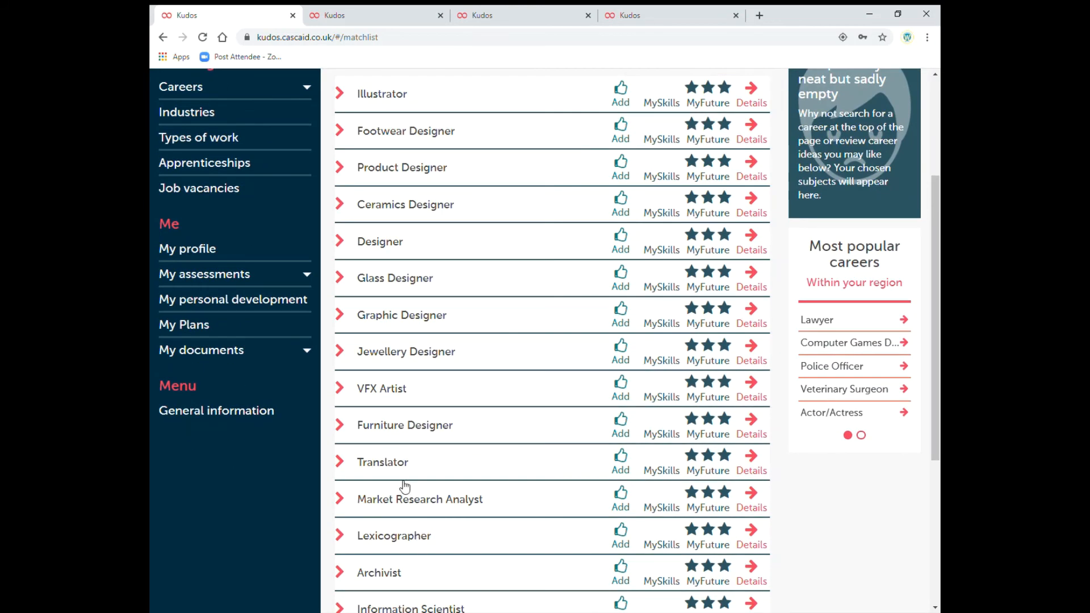
# Step: Scroll down the career ideas list
pyautogui.scroll(-3)
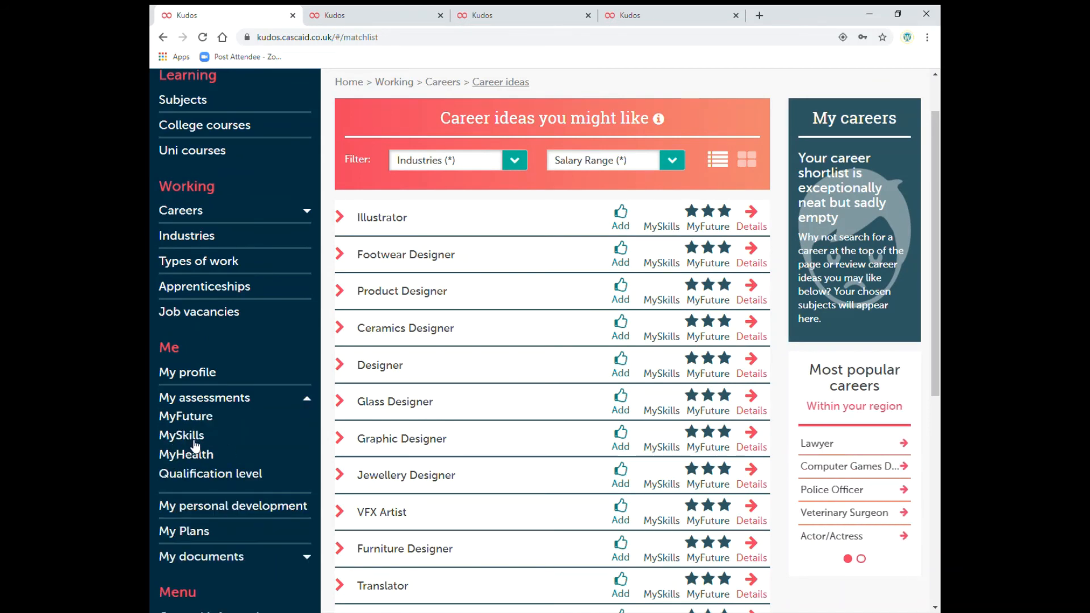
pyautogui.moveTo(191, 486)
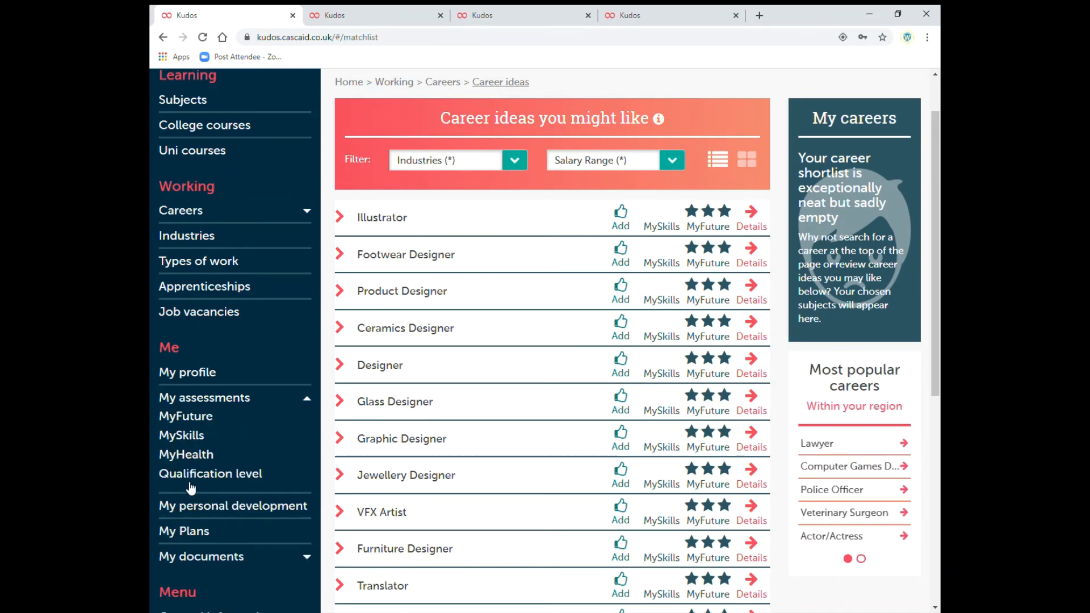
pyautogui.click(182, 434)
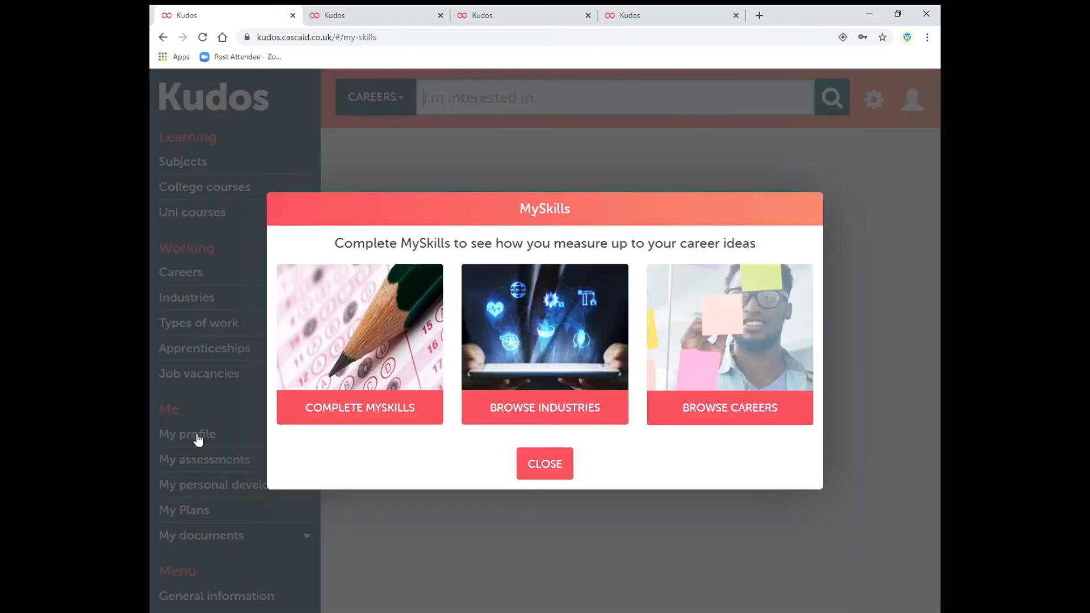
pyautogui.moveTo(359, 409)
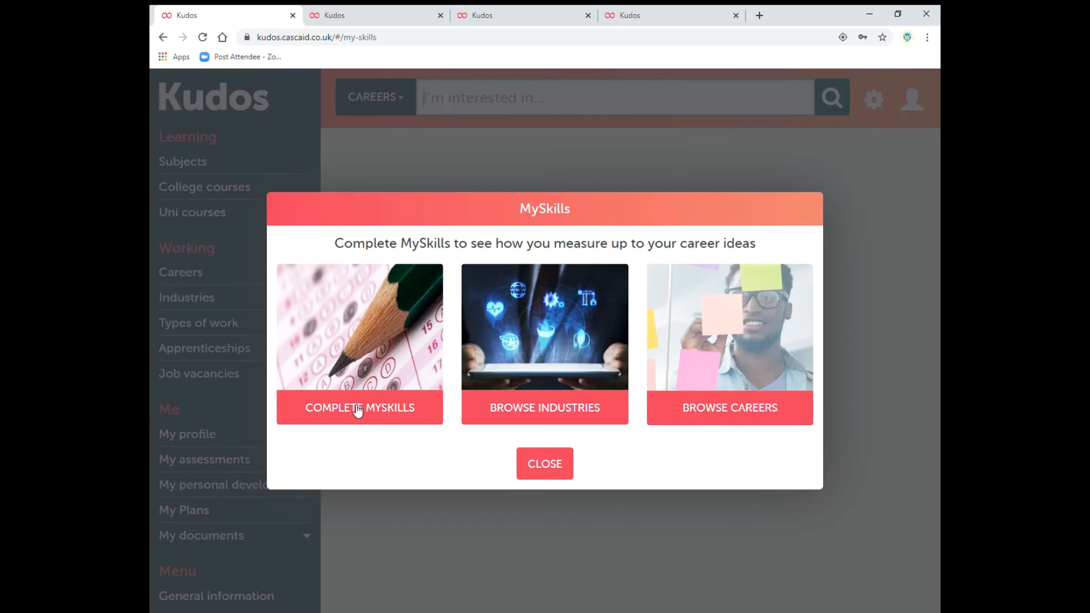
pyautogui.moveTo(544, 463)
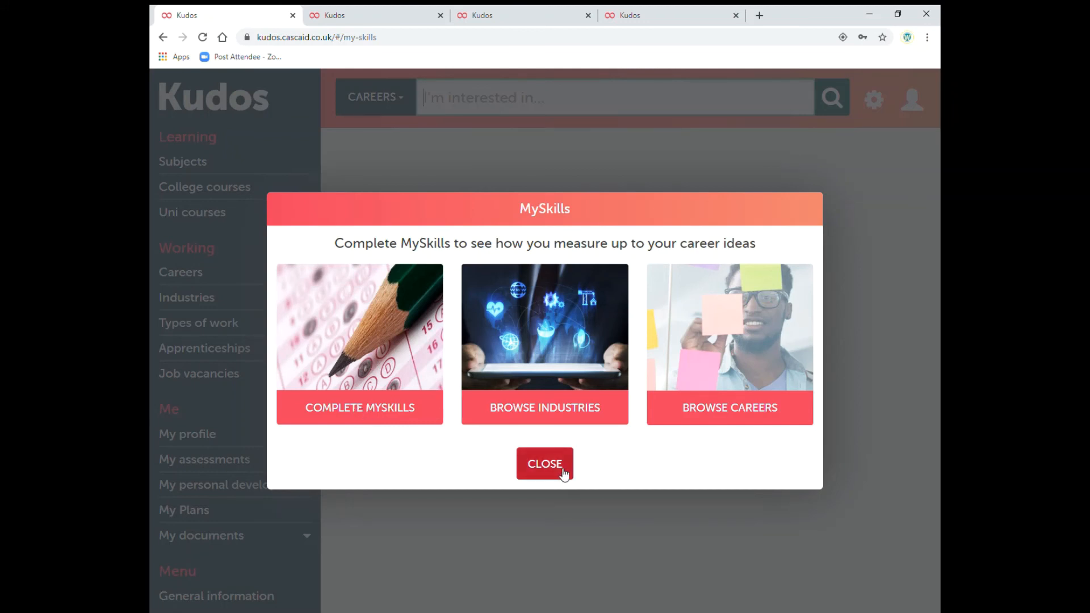
pyautogui.click(544, 464)
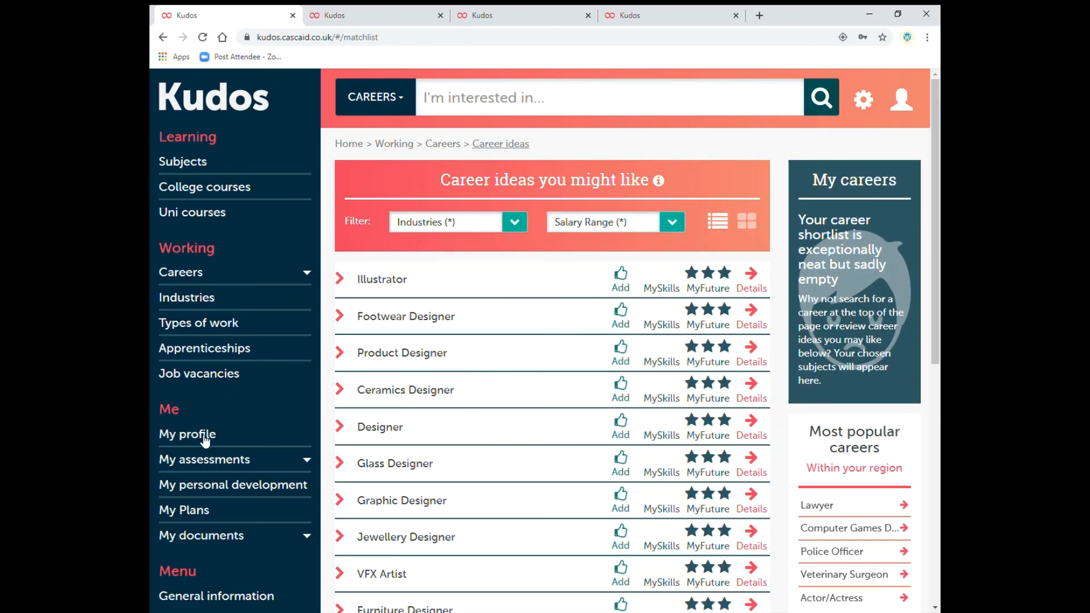
# Step: Open My profile and scroll through shortlists, assessment progress, plans and to-do list
pyautogui.click(187, 434)
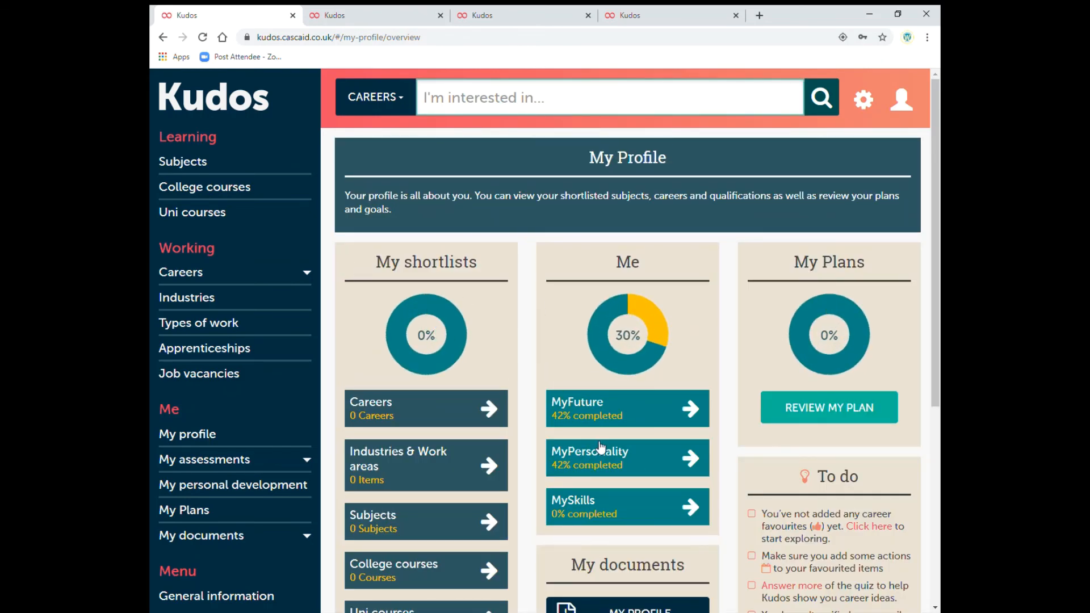
pyautogui.scroll(-3)
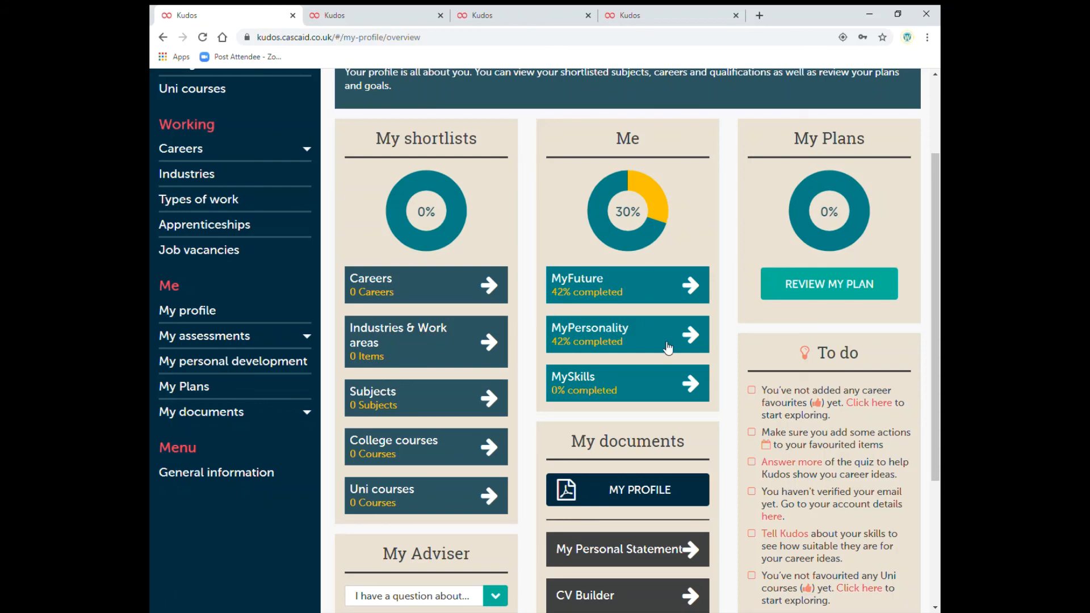
pyautogui.moveTo(580, 388)
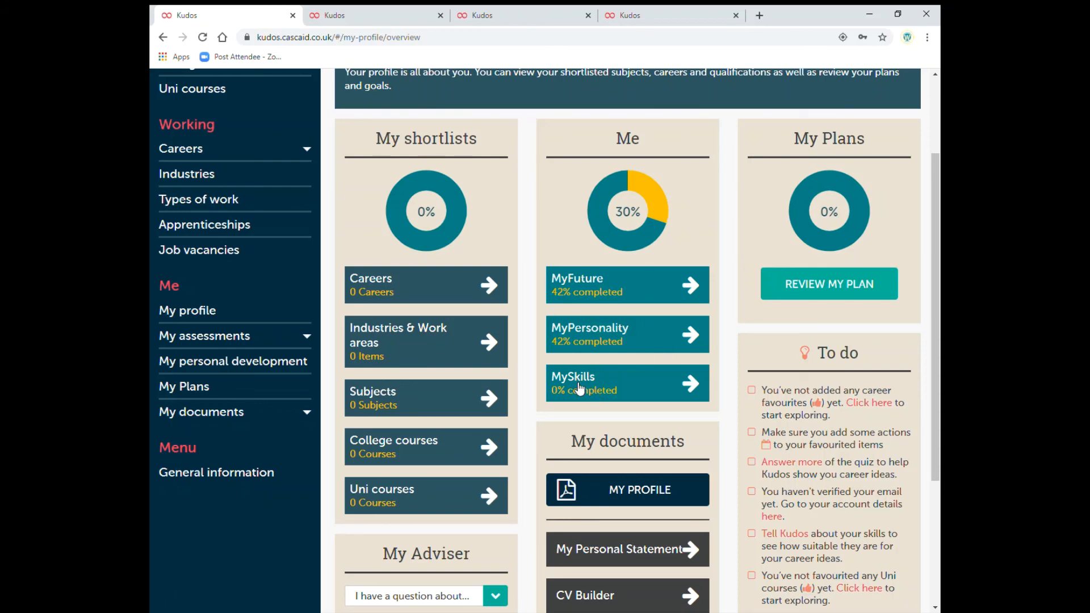
pyautogui.scroll(-3)
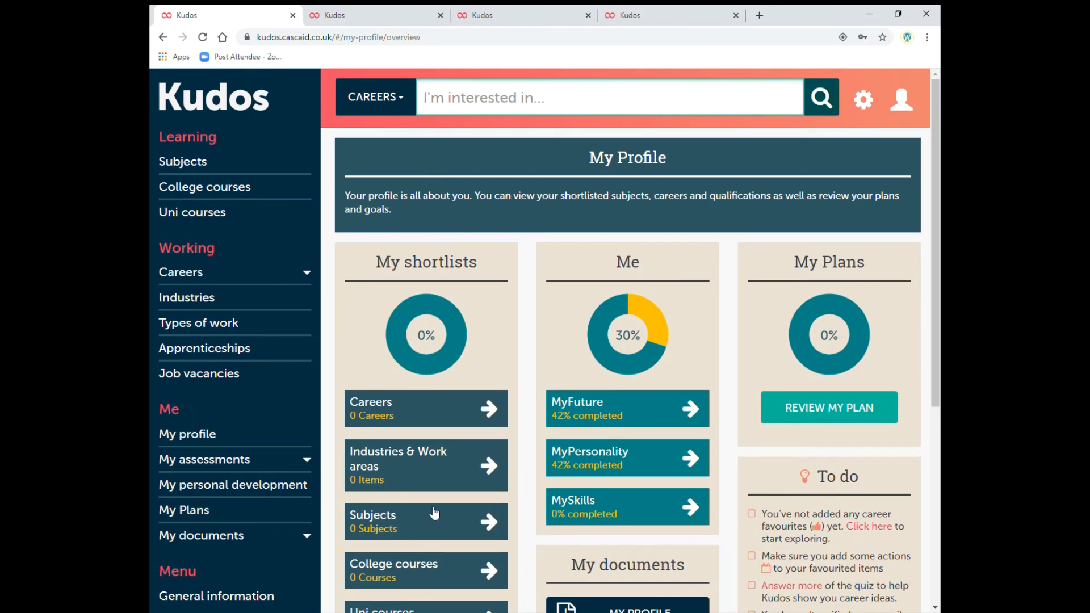
pyautogui.scroll(-3)
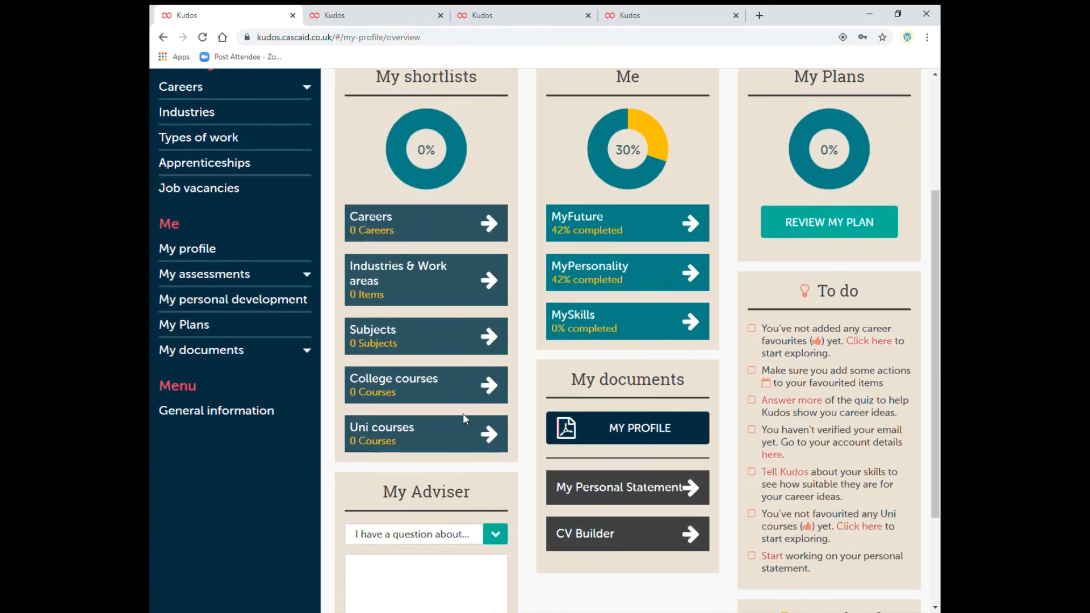
pyautogui.moveTo(494, 479)
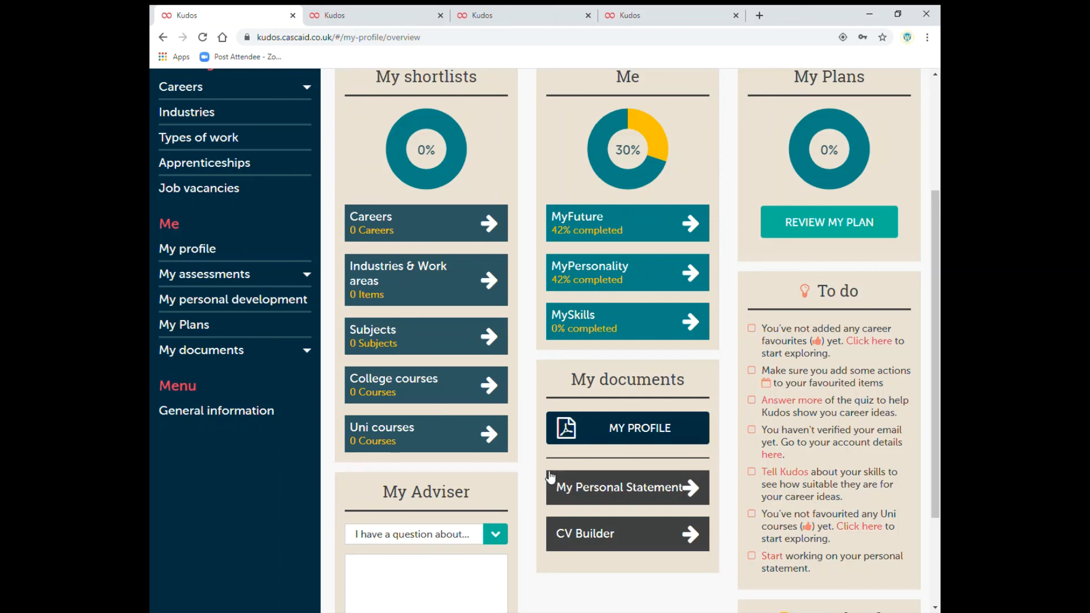
pyautogui.moveTo(437, 331)
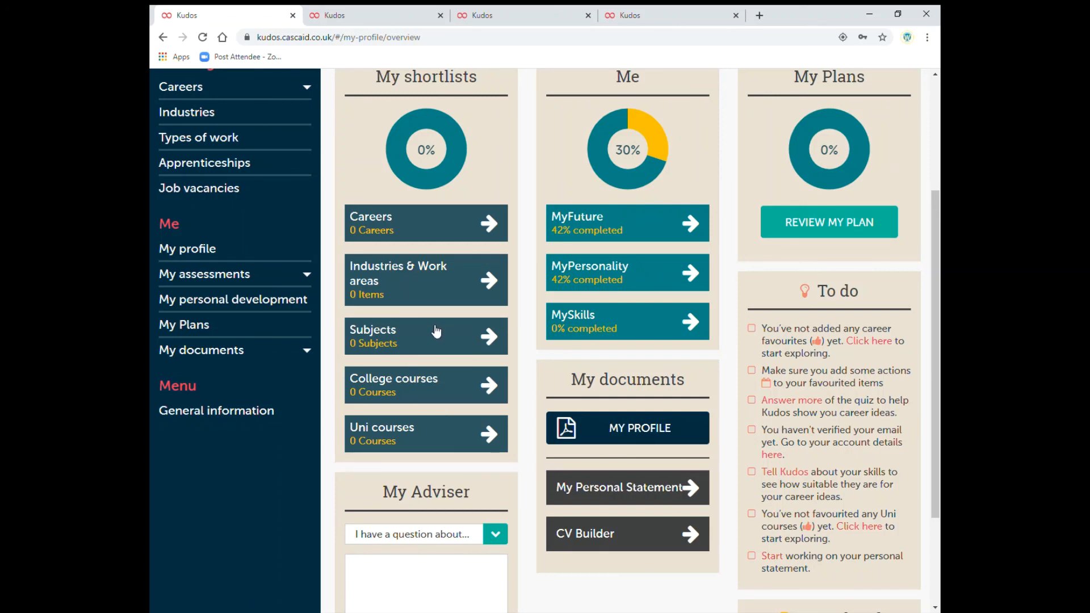